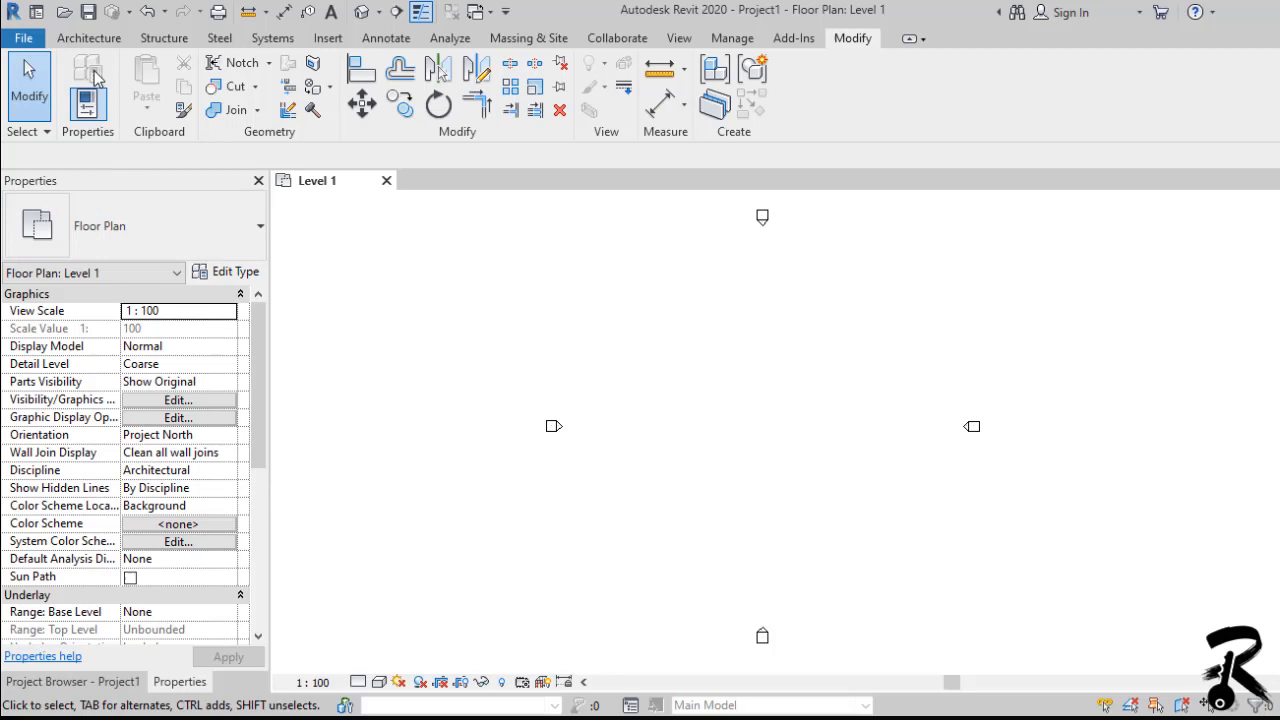
Step: Place a Cast-In-Place Monolithic Stair run near the centre of the Level 1 plan
left_click(88, 38)
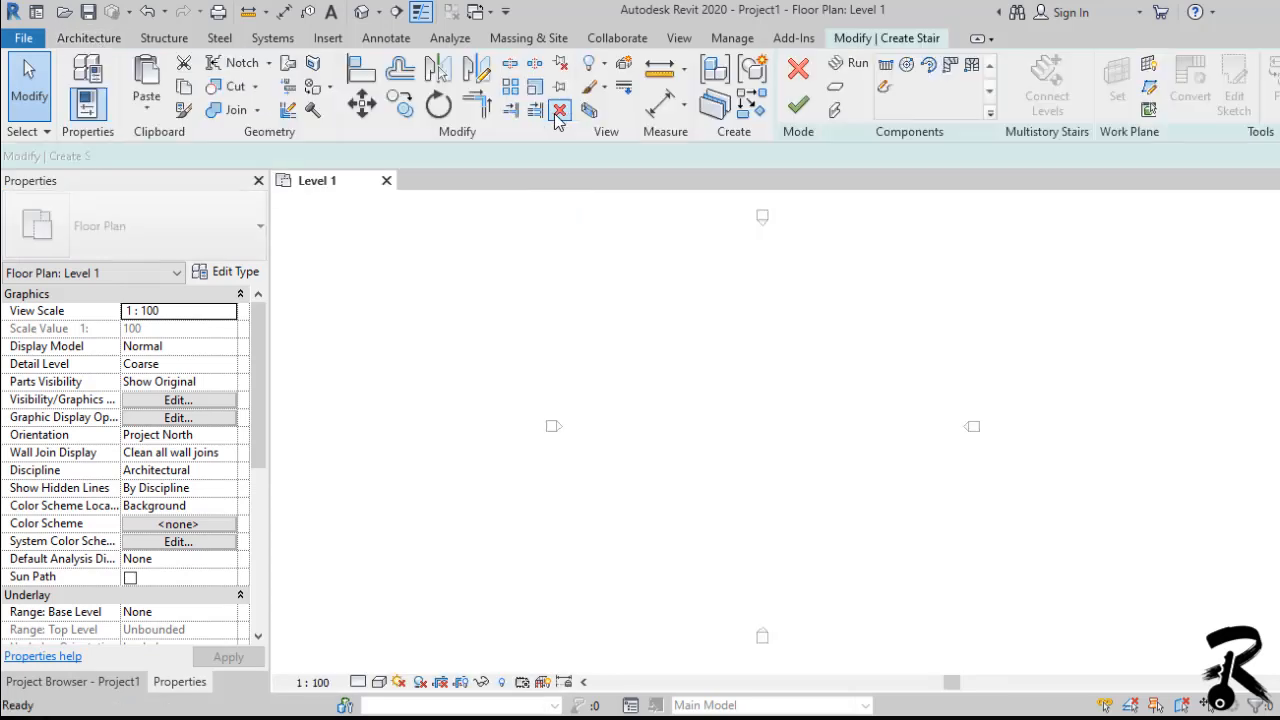
left_click(258, 224)
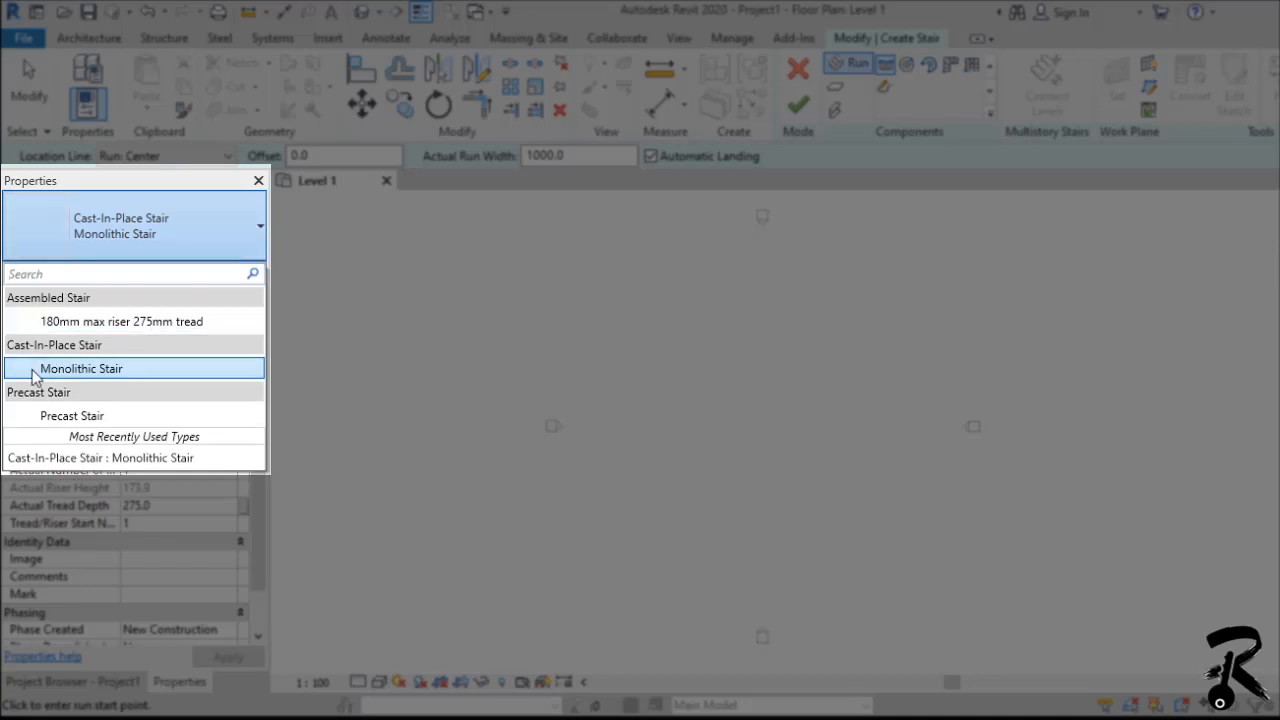
left_click(80, 368)
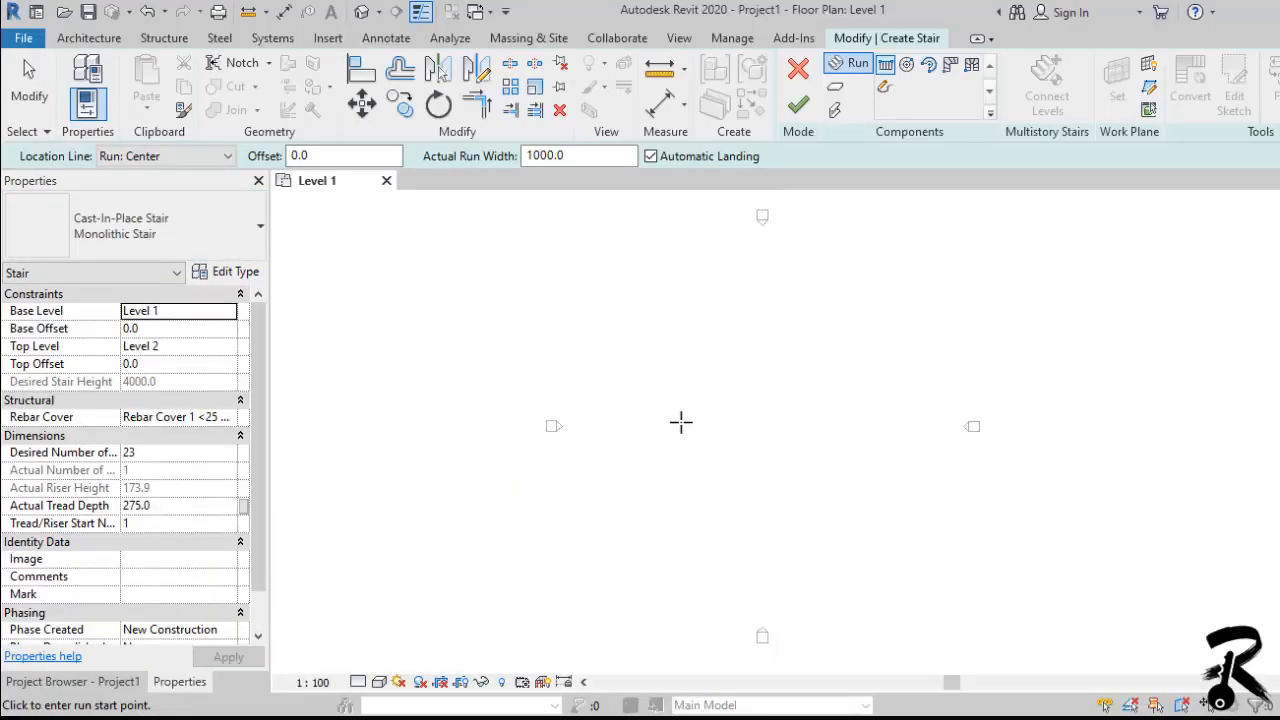
left_click(680, 420)
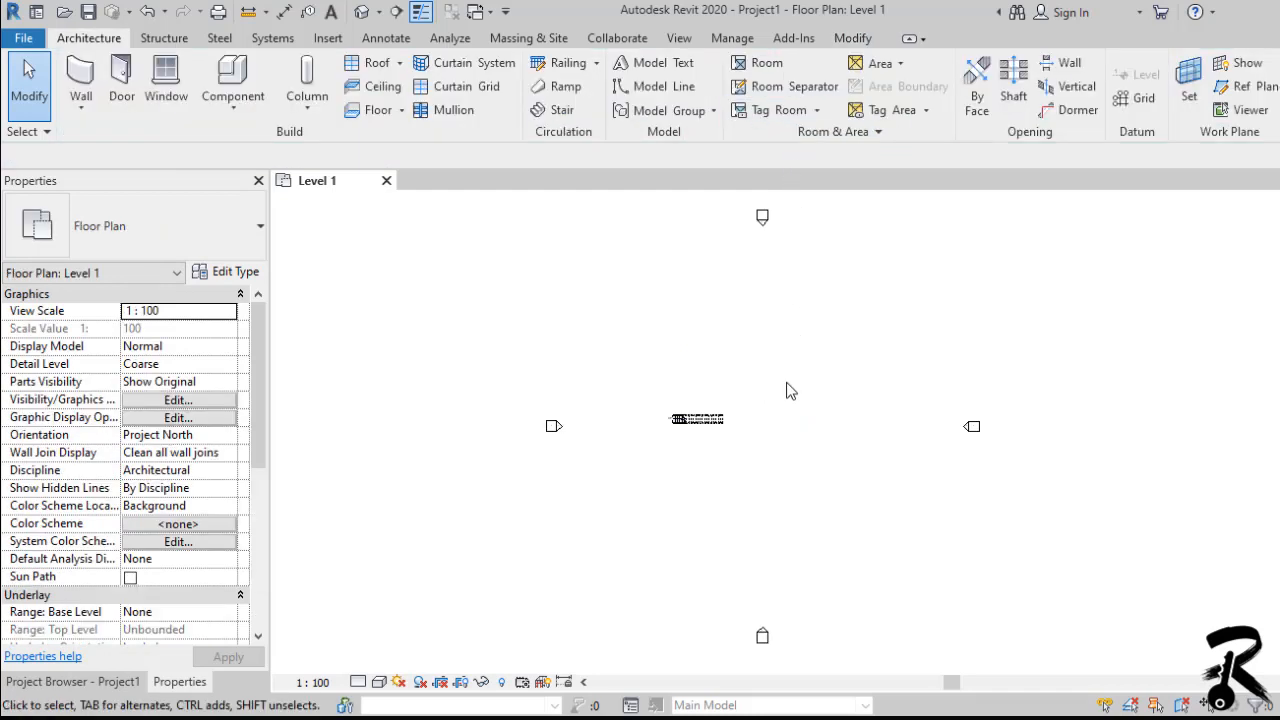
Step: Open the Level 2 floor plan from the Project Browser
left_click(72, 680)
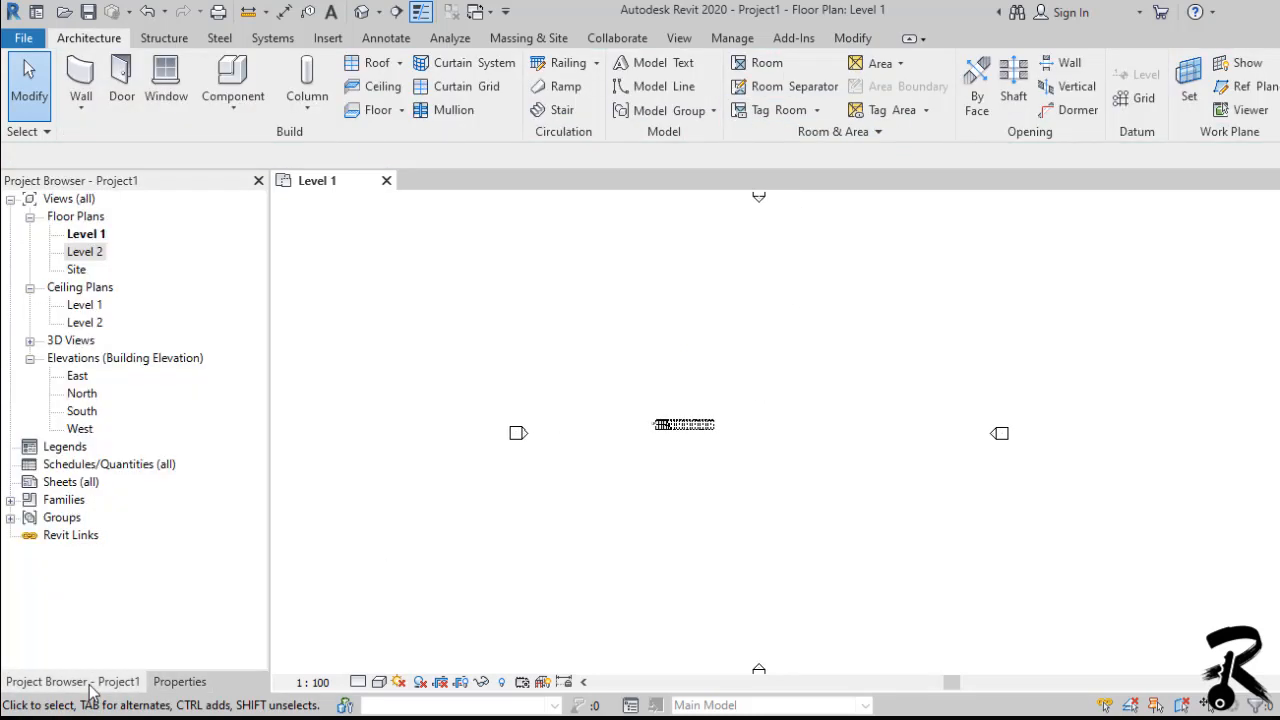
left_click(84, 252)
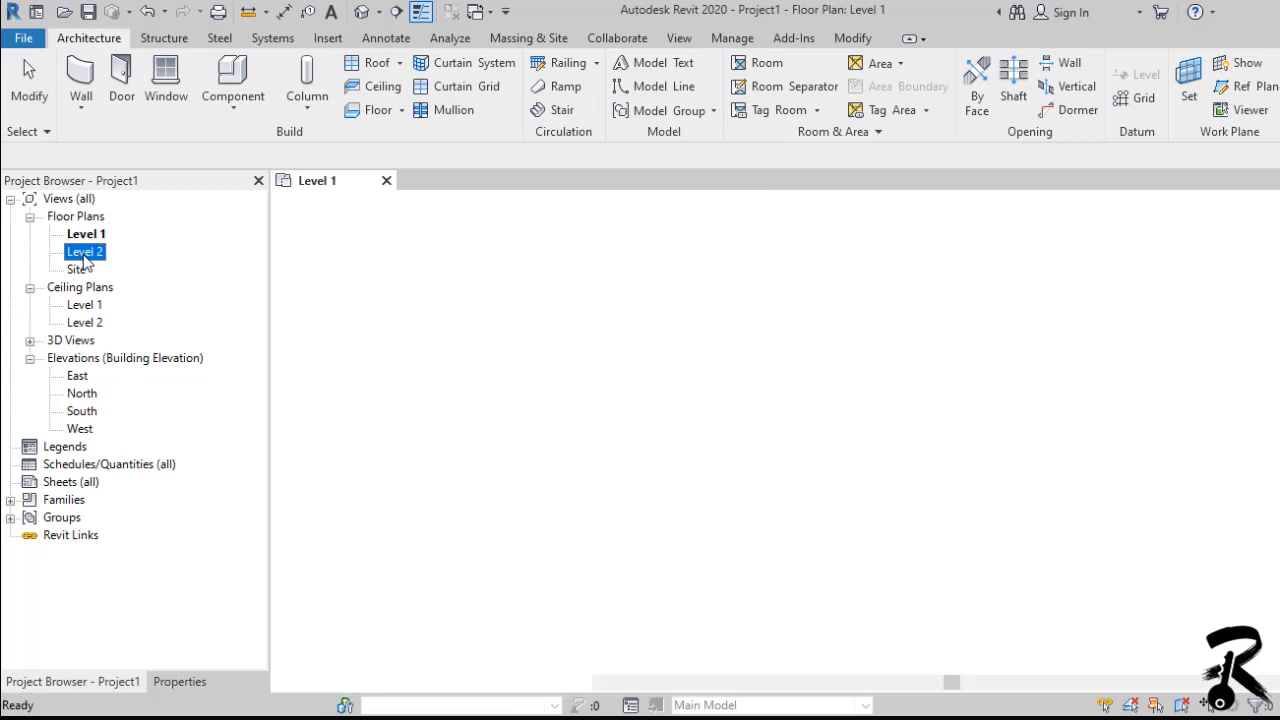
double_click(84, 252)
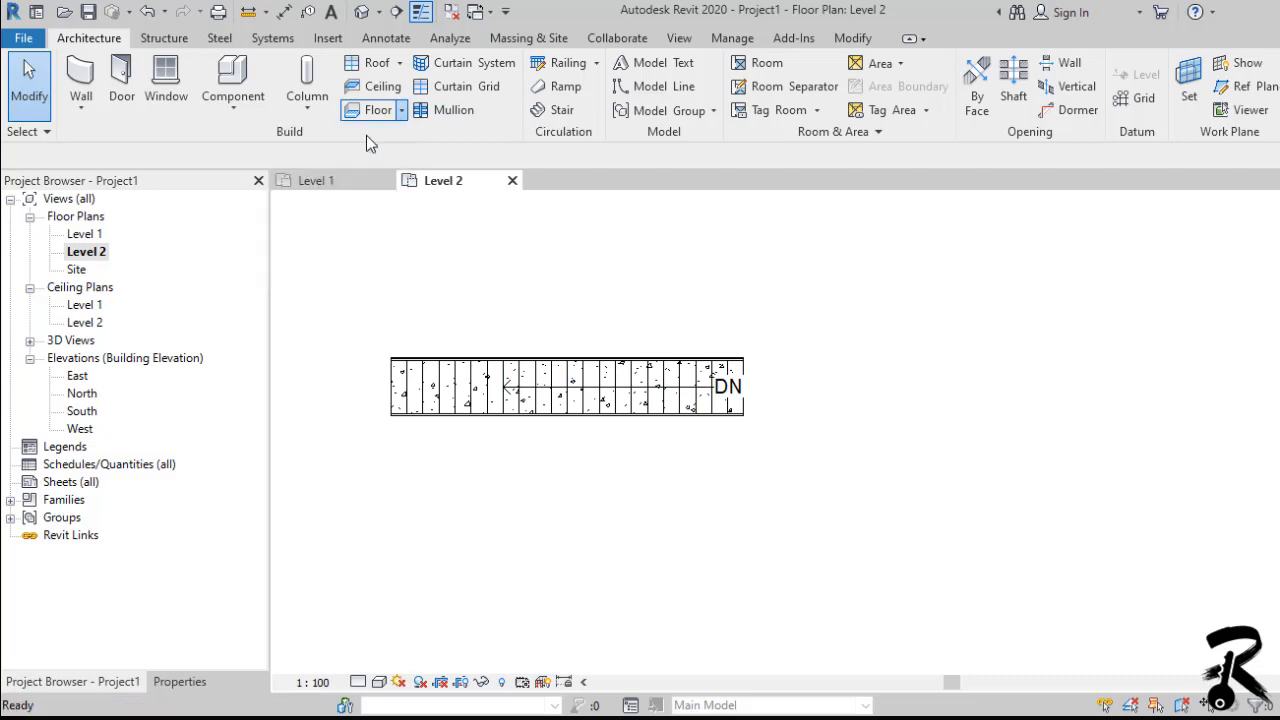
Step: Sketch and finish a 3600 mm wide rectangular Generic Floor - 300mm slab at the stair top
left_click(378, 110)
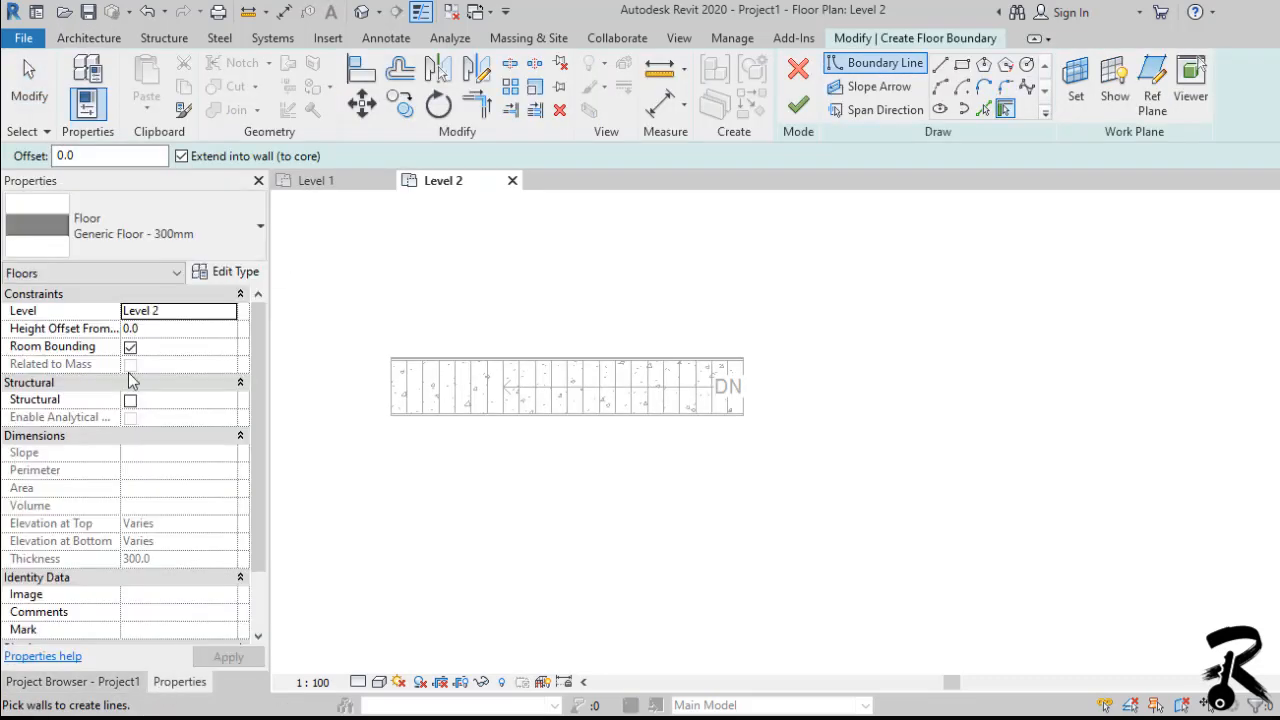
left_click(260, 224)
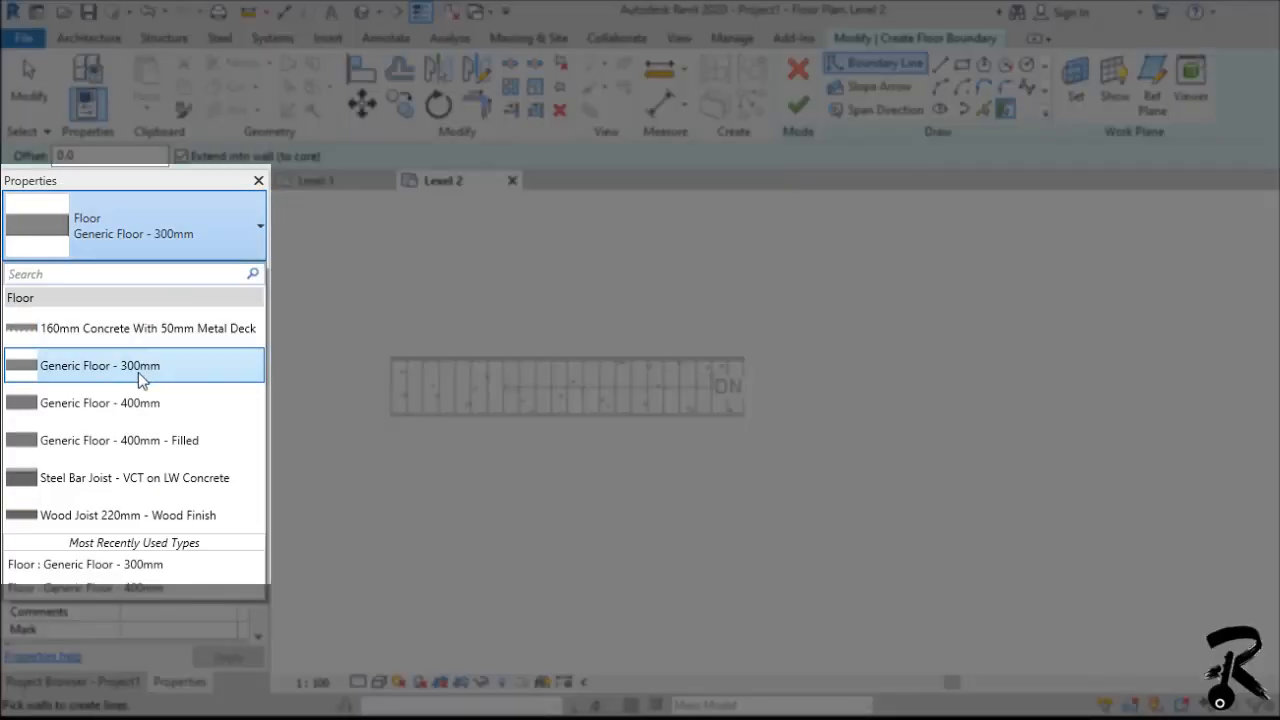
left_click(100, 364)
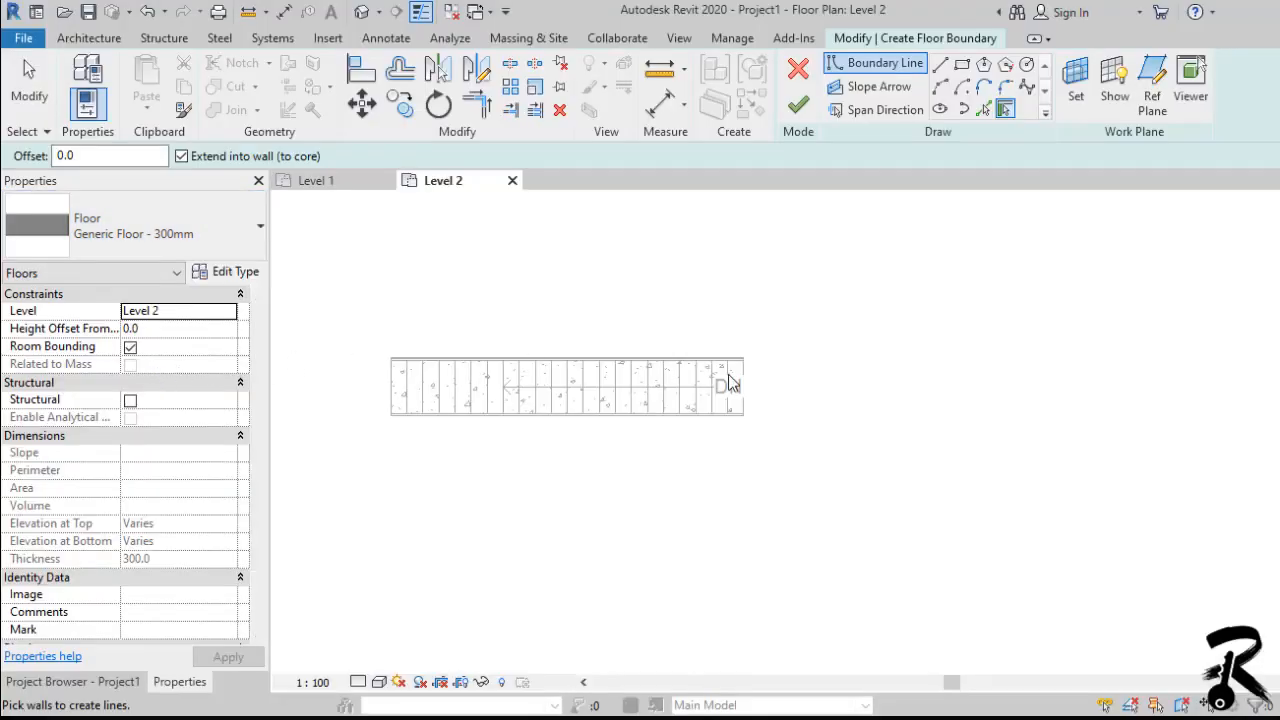
left_click(960, 64)
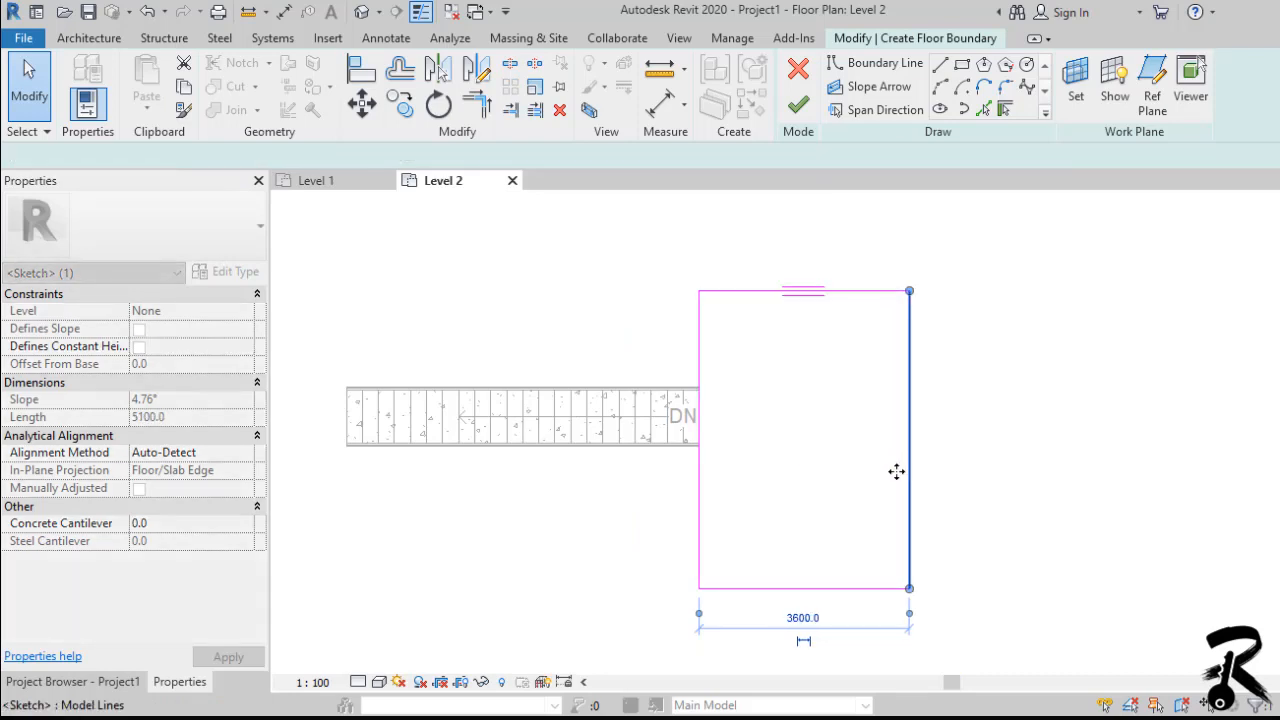
left_click(798, 104)
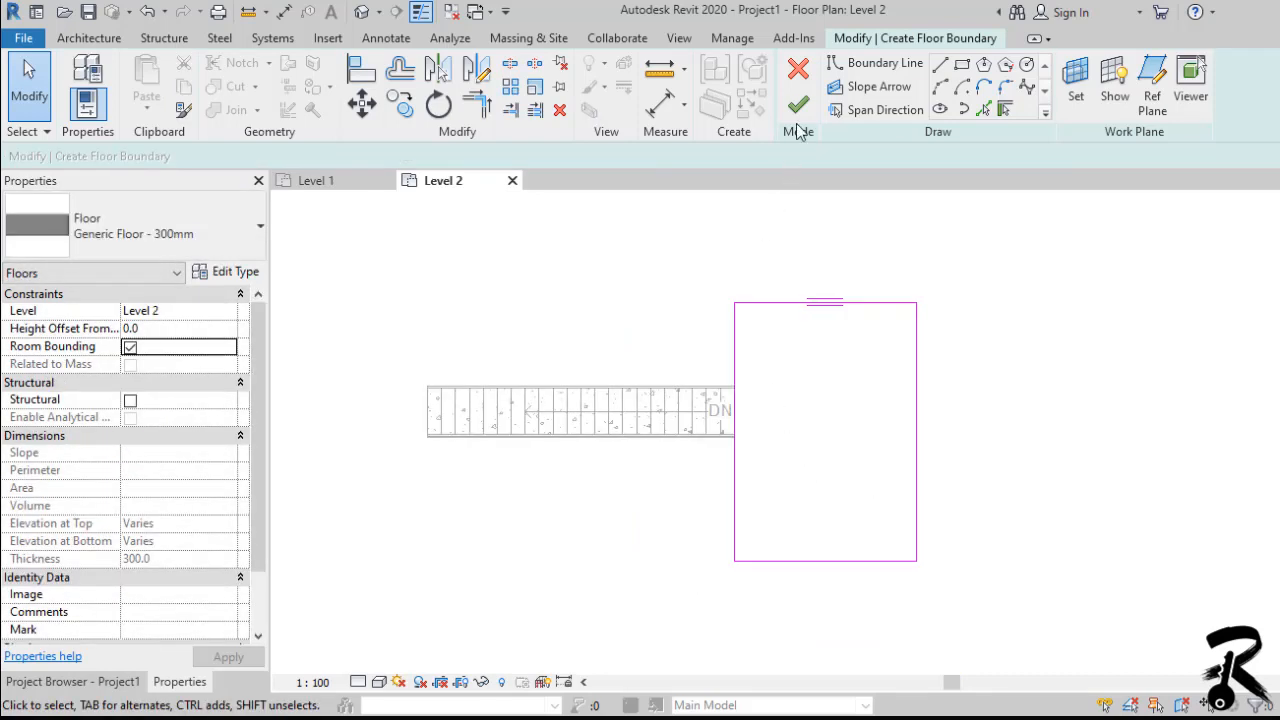
left_click(798, 104)
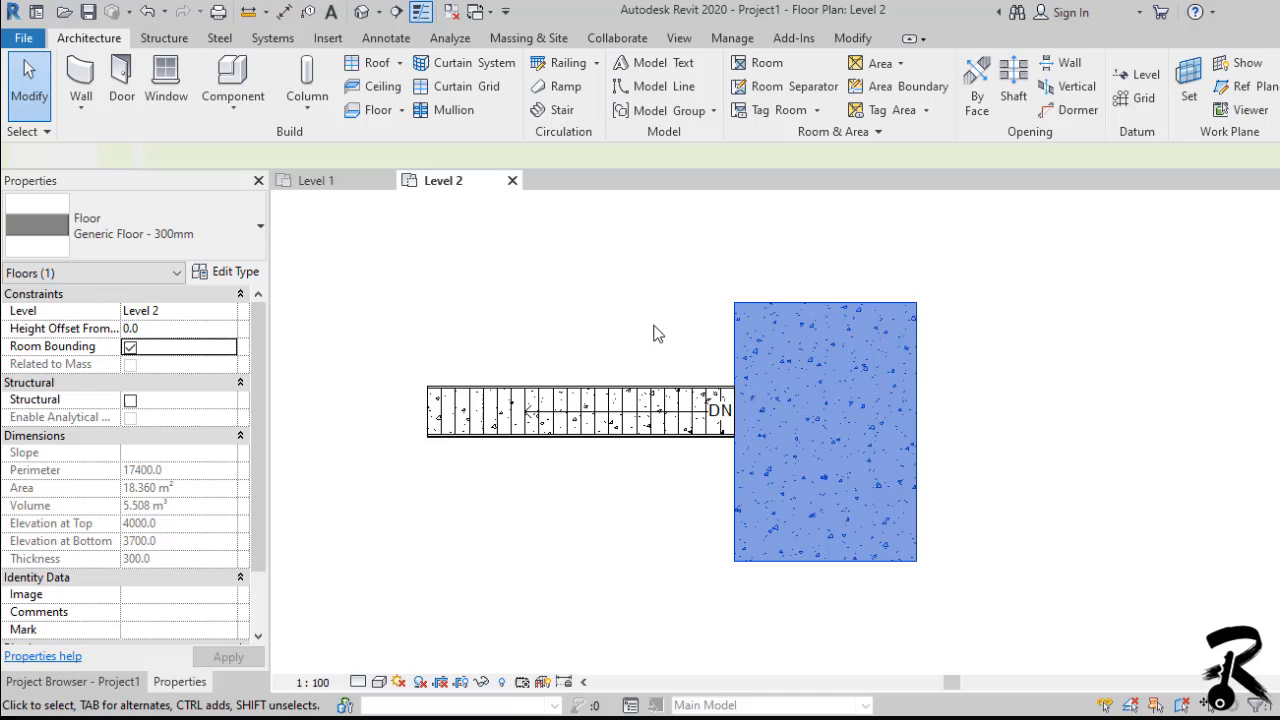
left_click(658, 332)
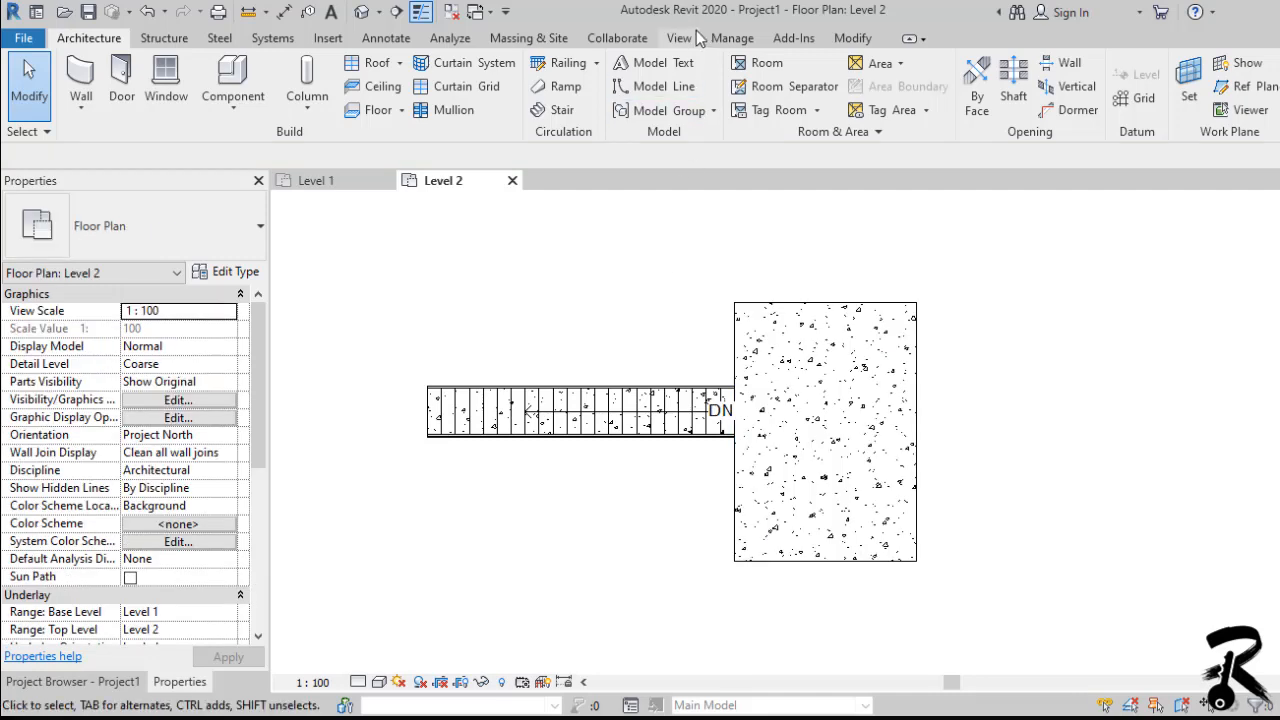
Step: Create Section 1 along the stair and resize its crop region around the flight
left_click(678, 38)
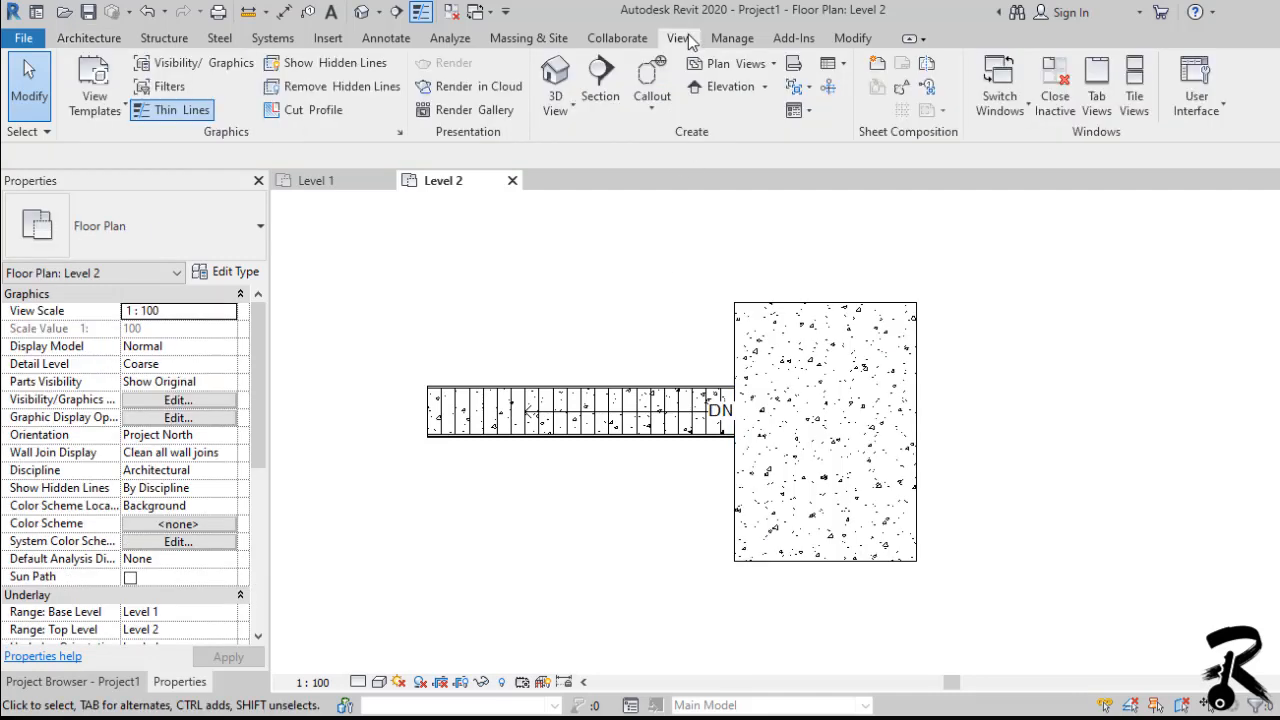
left_click(600, 80)
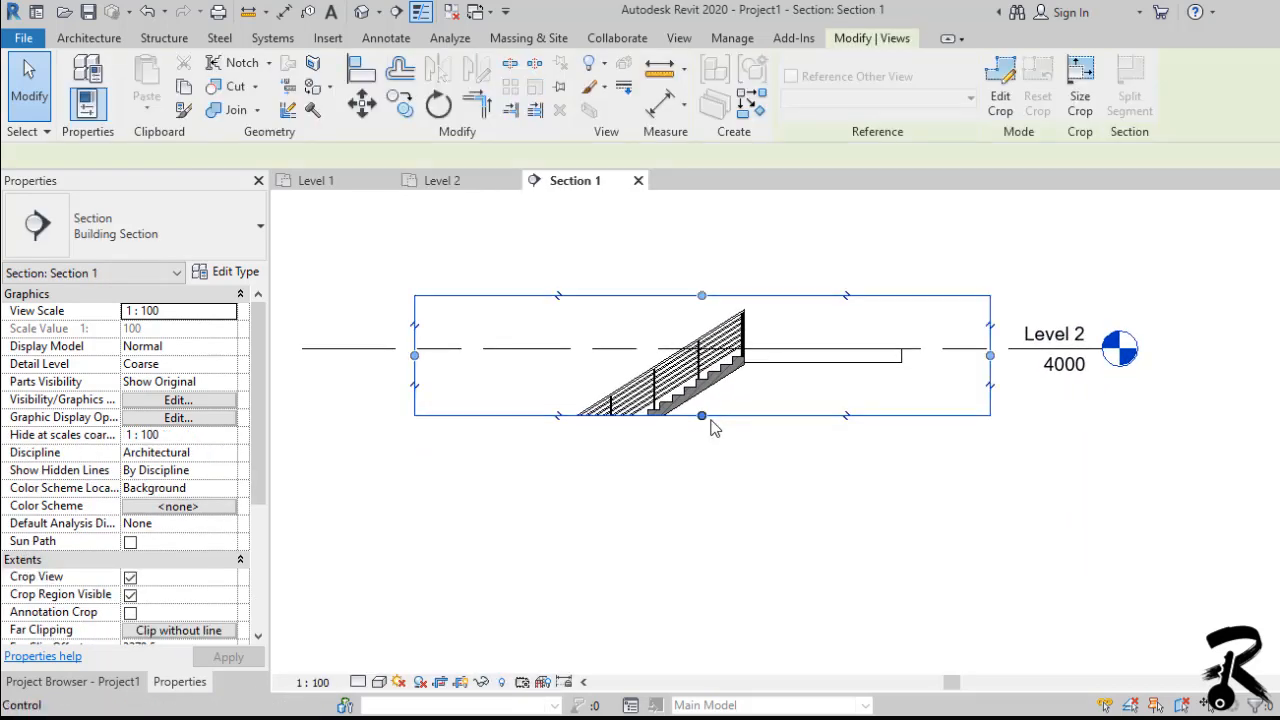
left_click_drag(700, 414, 700, 596)
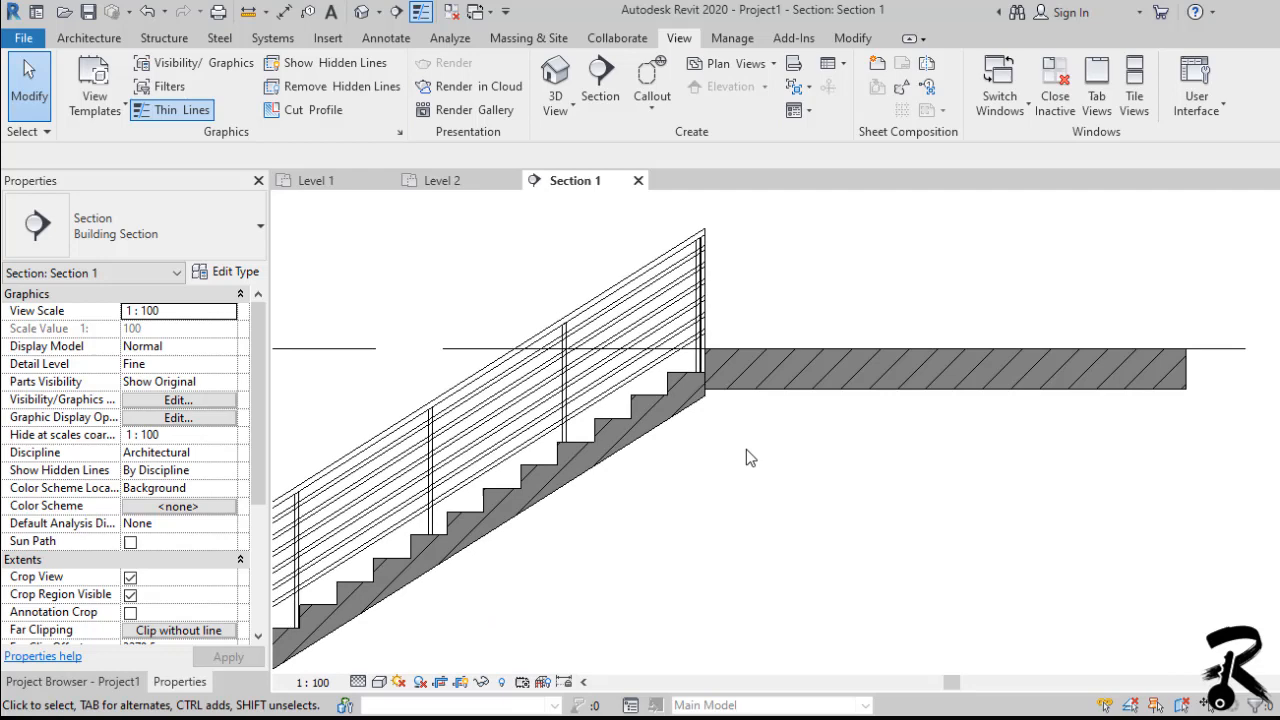
Step: Check the railing in section, then return to Level 2 and select the stair
left_click(550, 360)
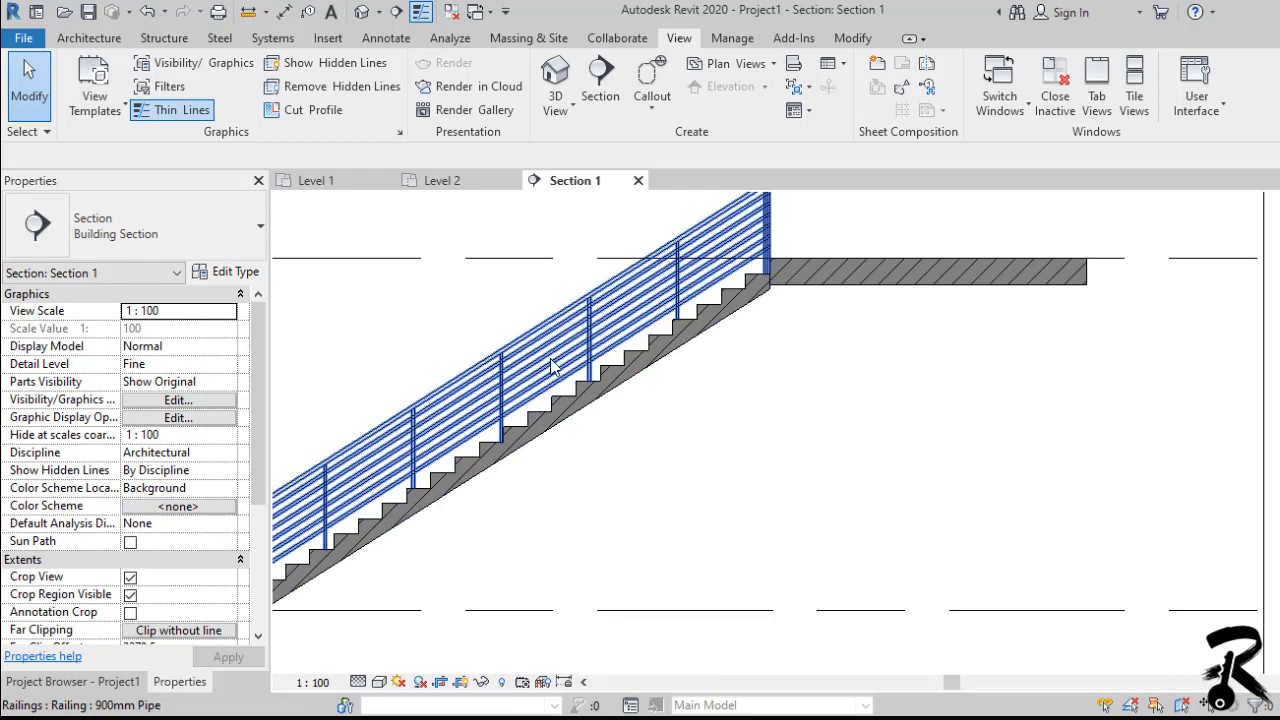
left_click(440, 180)
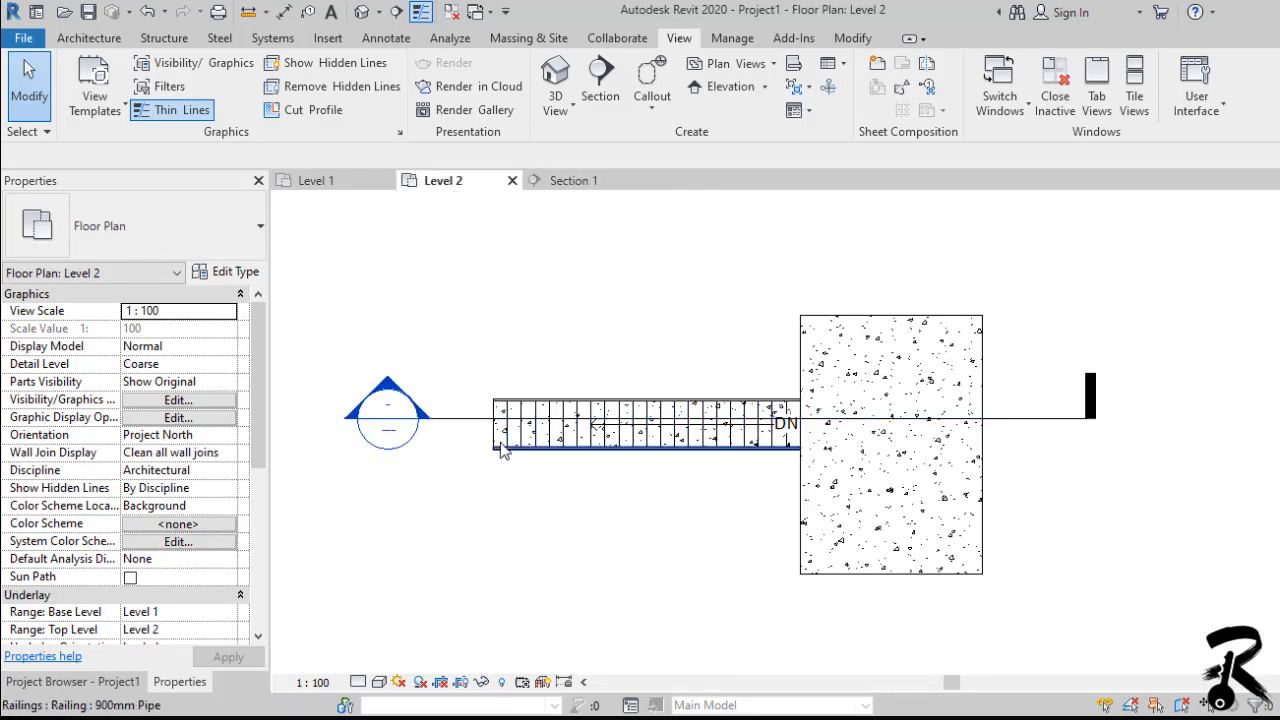
left_click(640, 414)
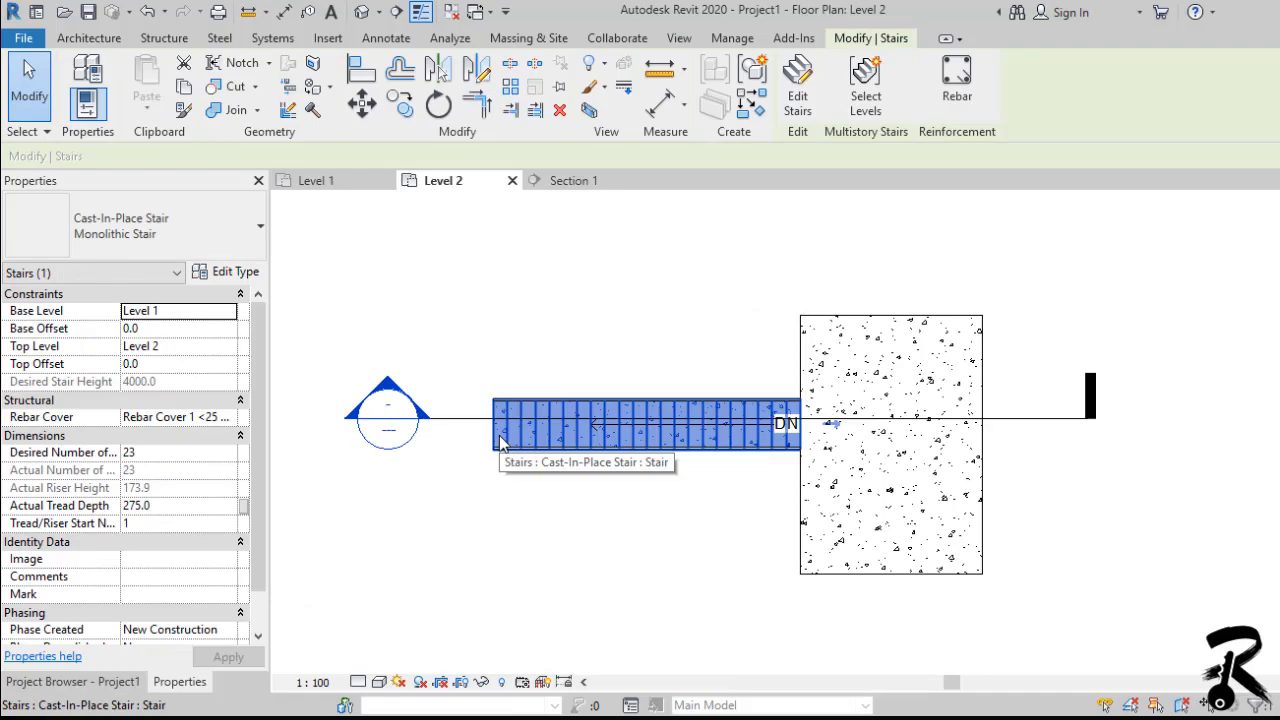
Step: Edit the stair and add a sketched custom landing at the top of the flight
left_click(800, 88)
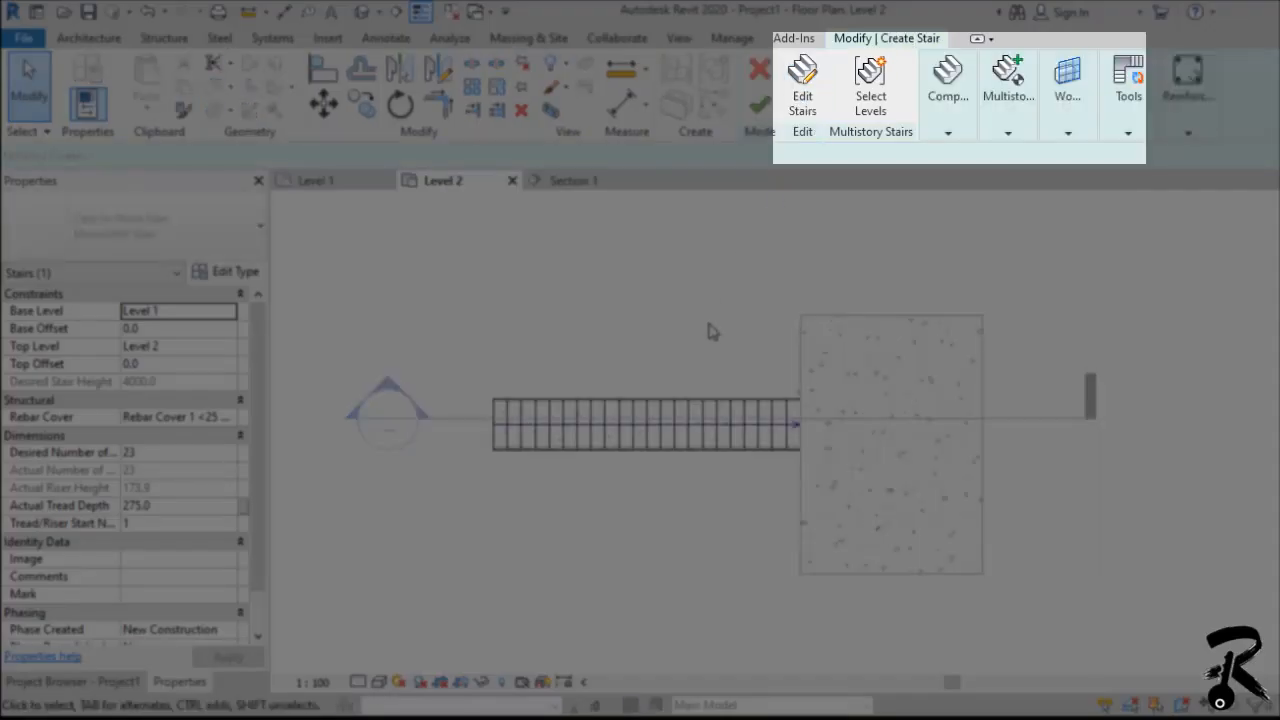
left_click(802, 84)
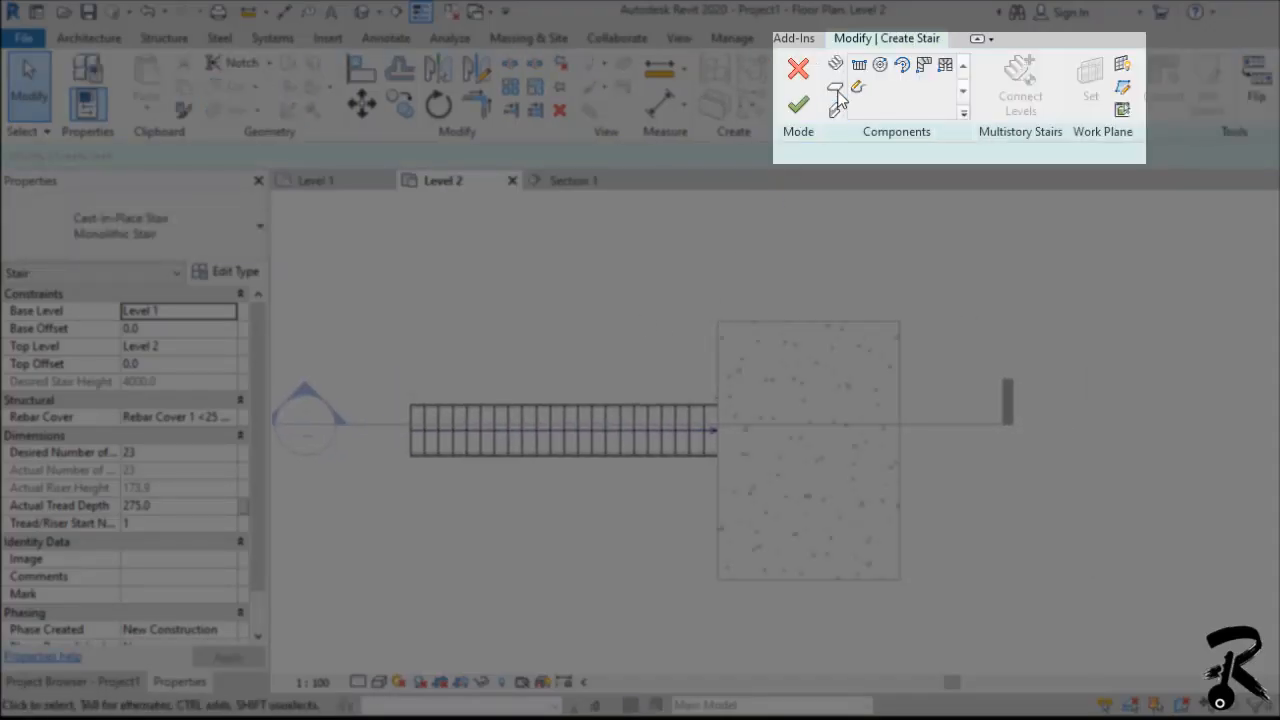
mouse_move(836, 88)
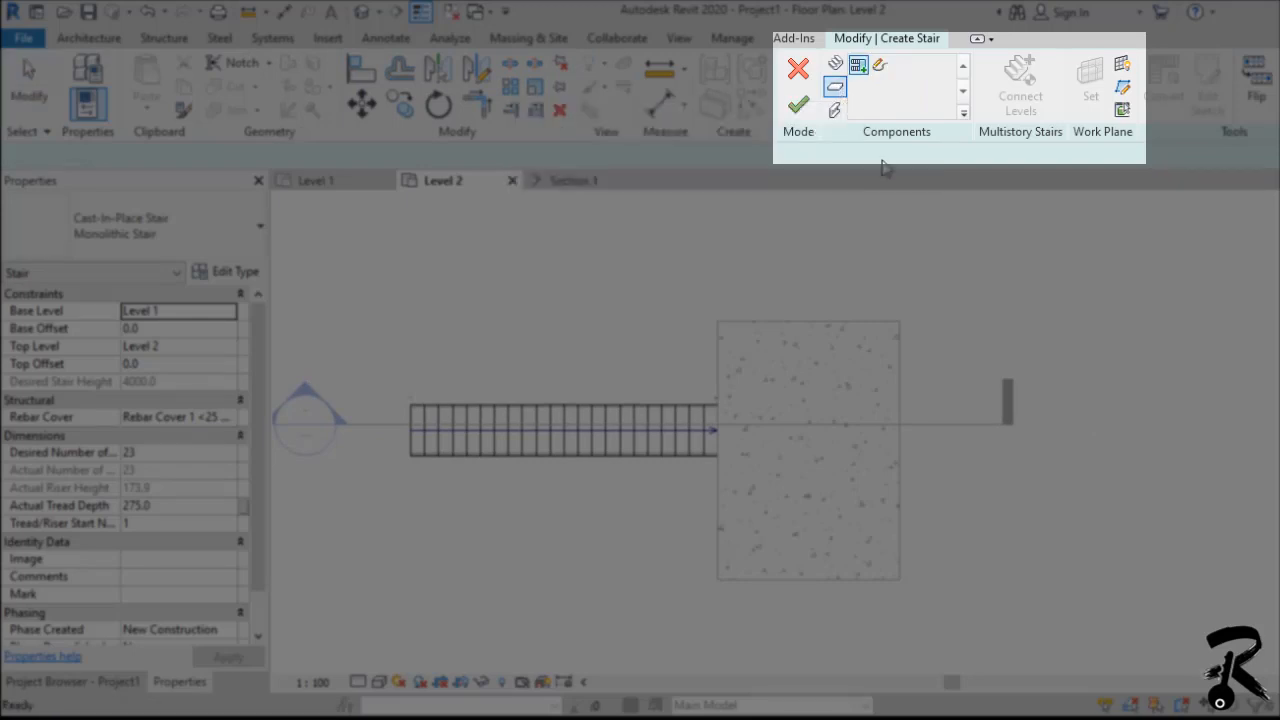
mouse_move(880, 68)
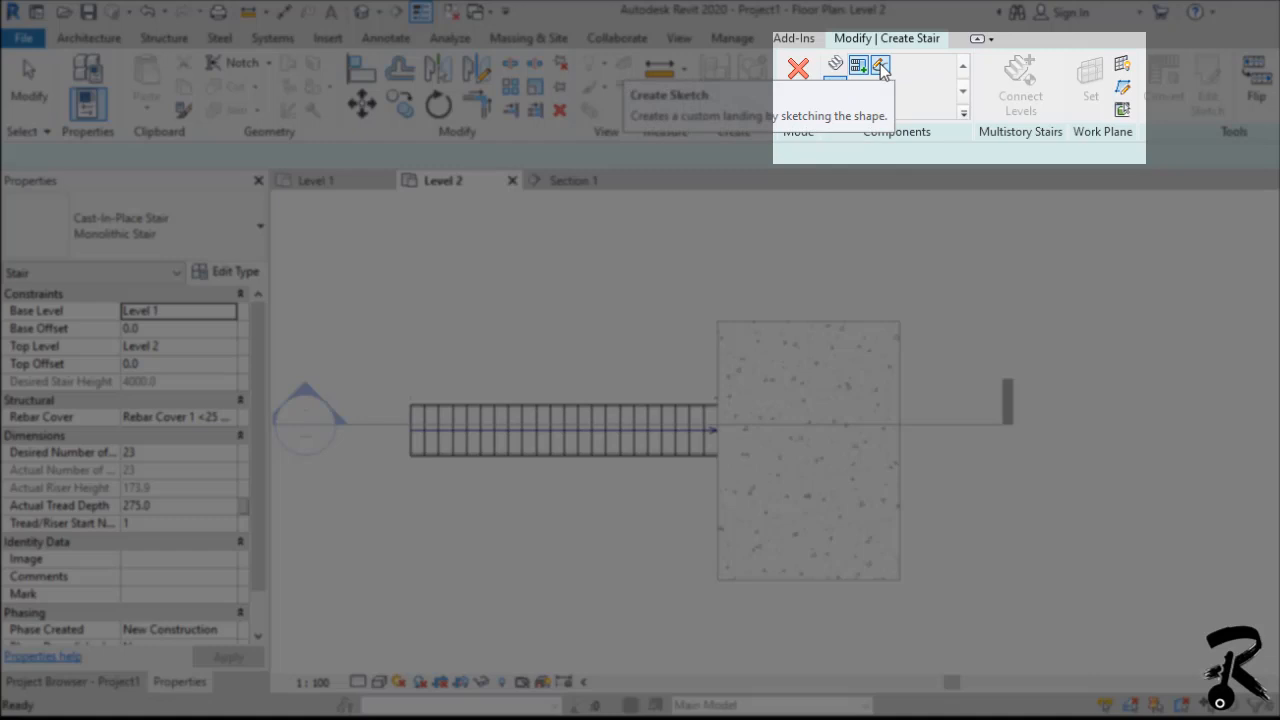
left_click(880, 68)
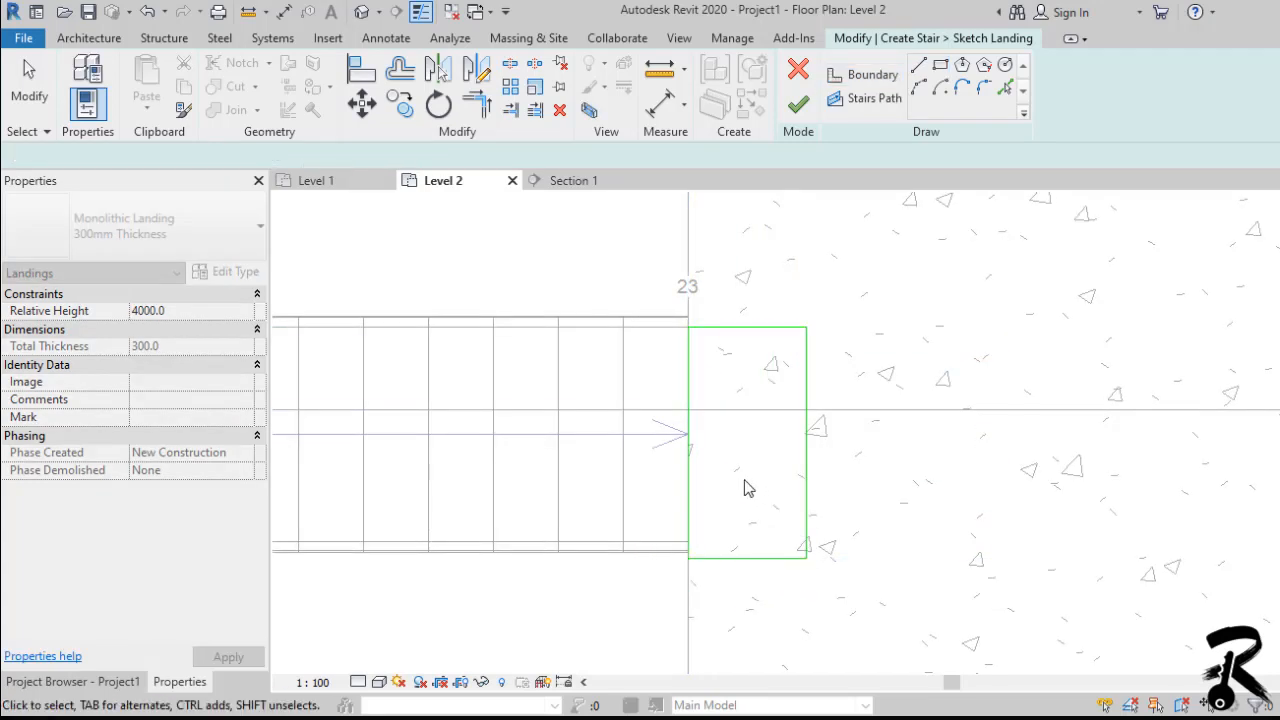
left_click(362, 70)
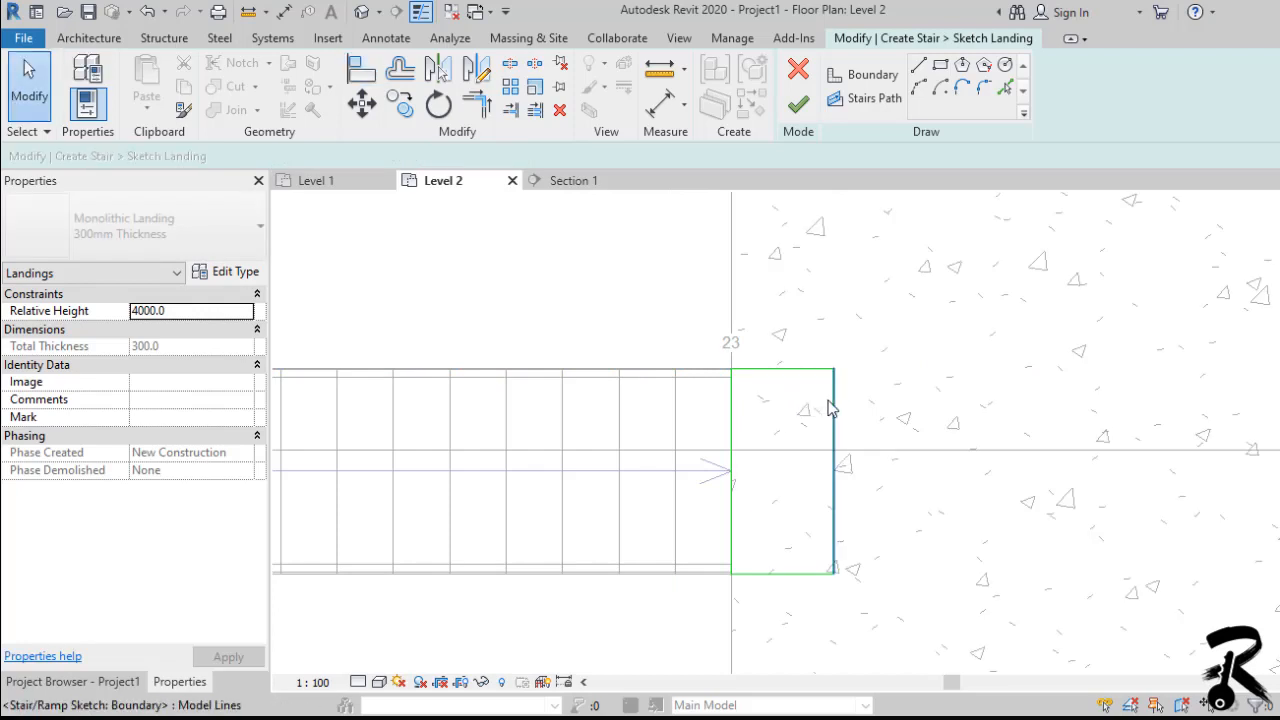
Step: Set the landing's outer boundary line to 300 mm and save the landing sketch
left_click(834, 470)
type("300")
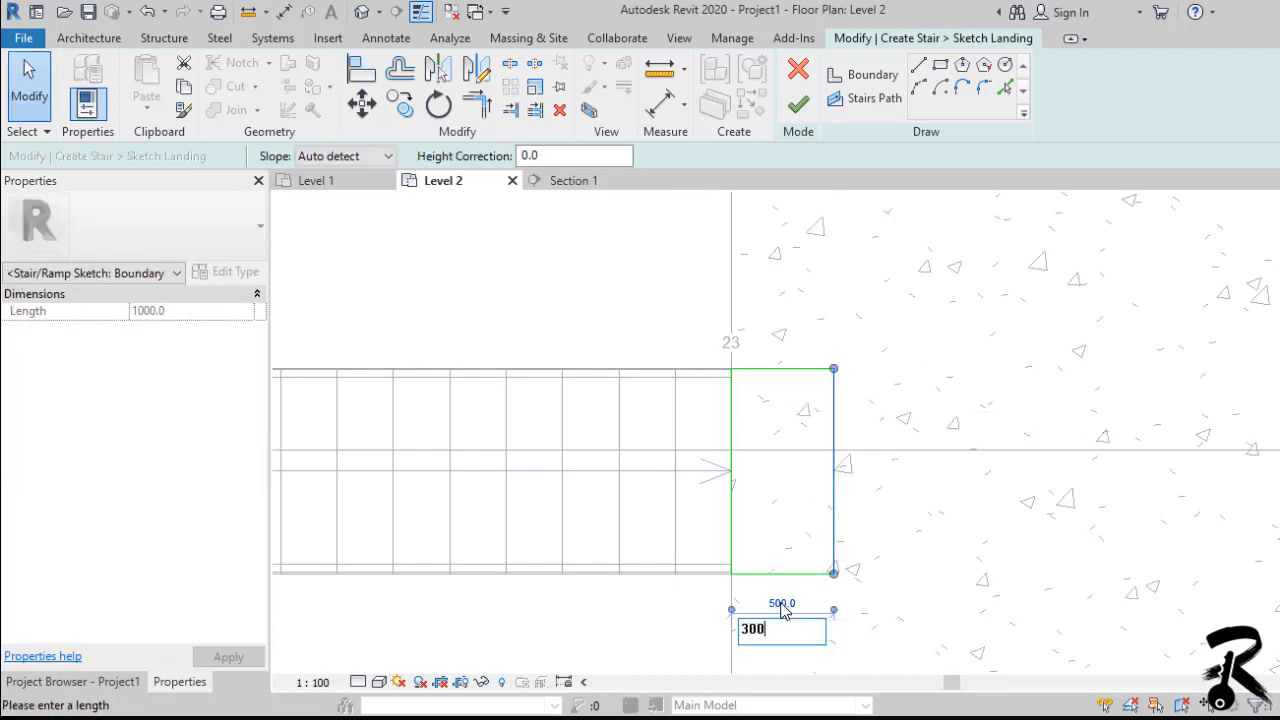
key("Return")
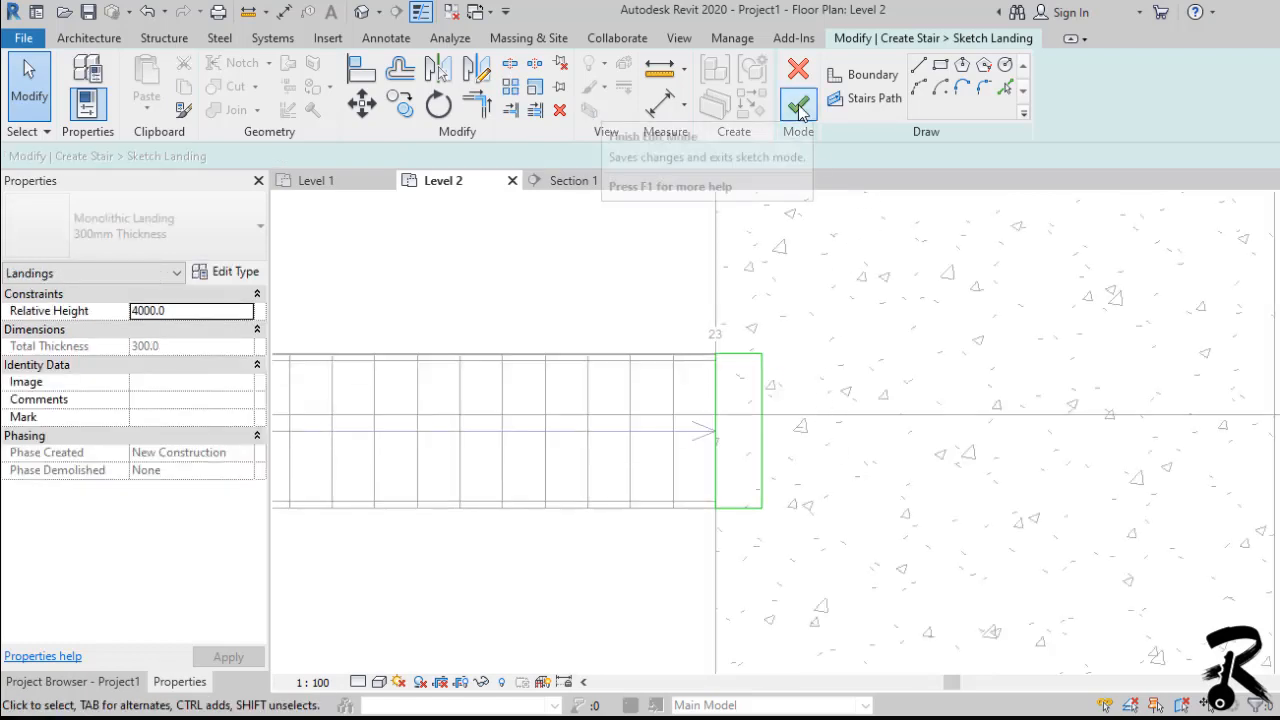
left_click(798, 104)
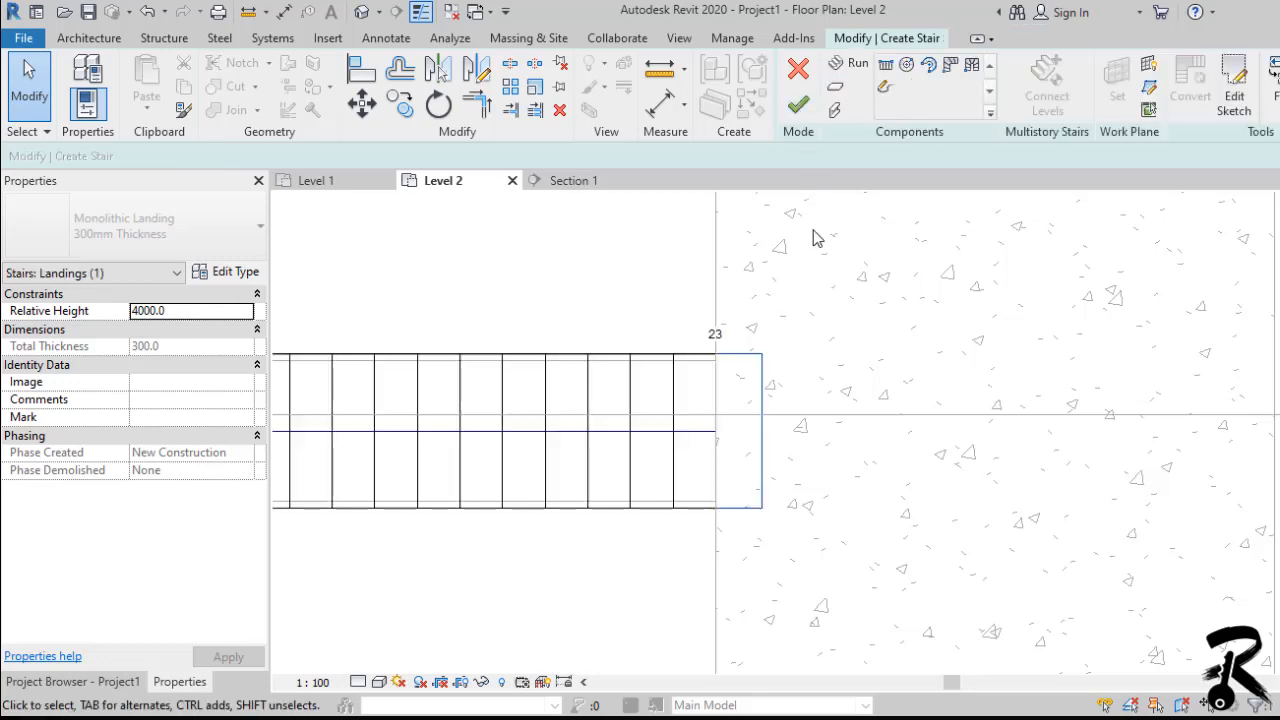
Step: Finish the stair, review it in 3D, then isolate elements in the Level 2 plan
left_click(798, 104)
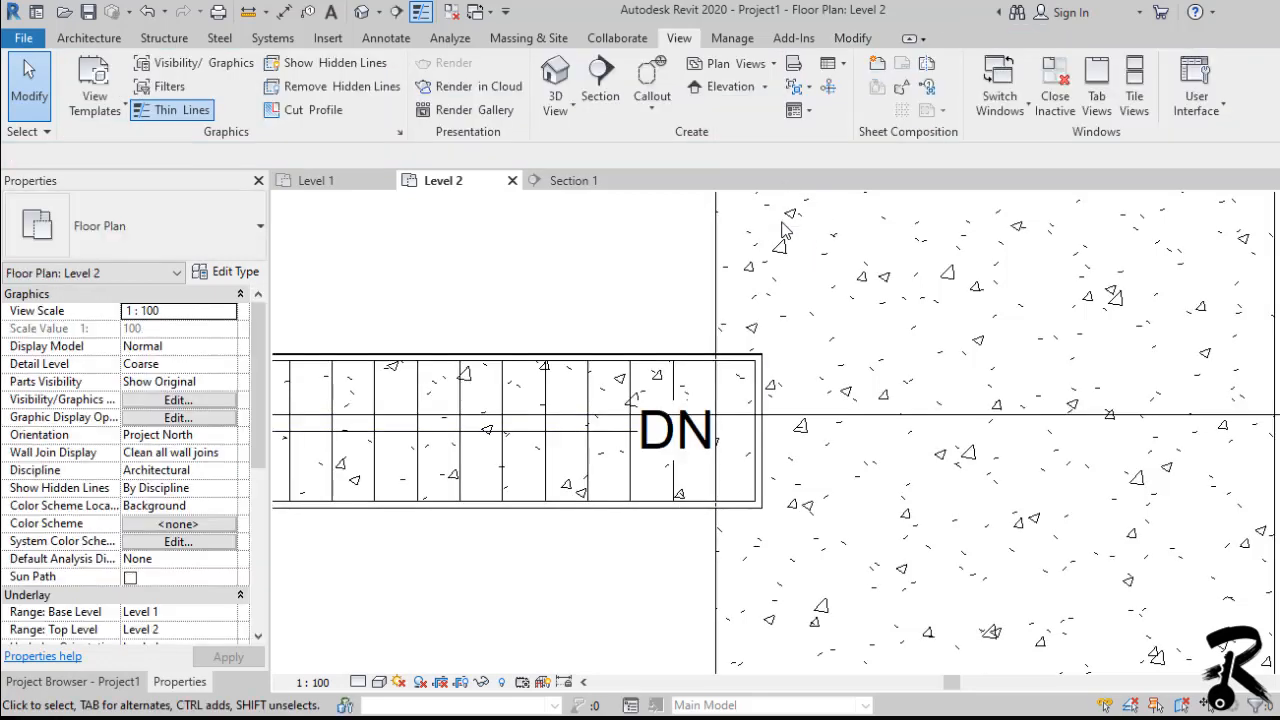
mouse_move(490, 262)
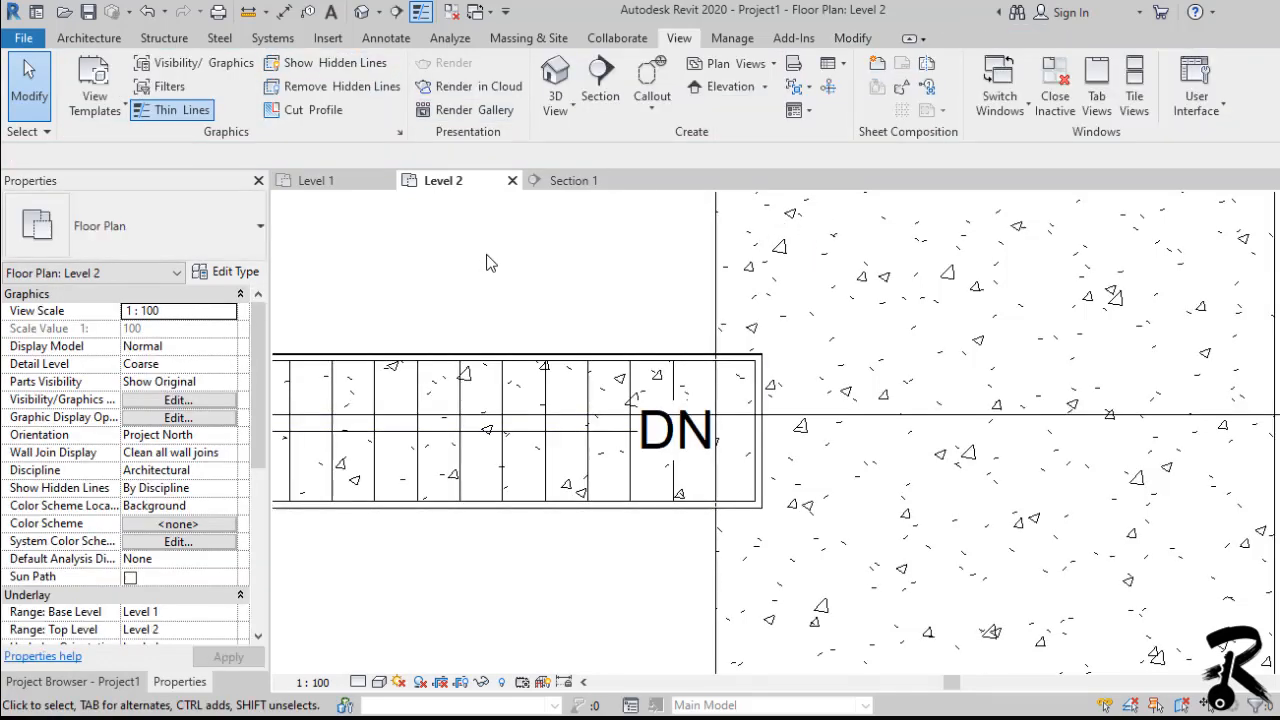
left_click(556, 80)
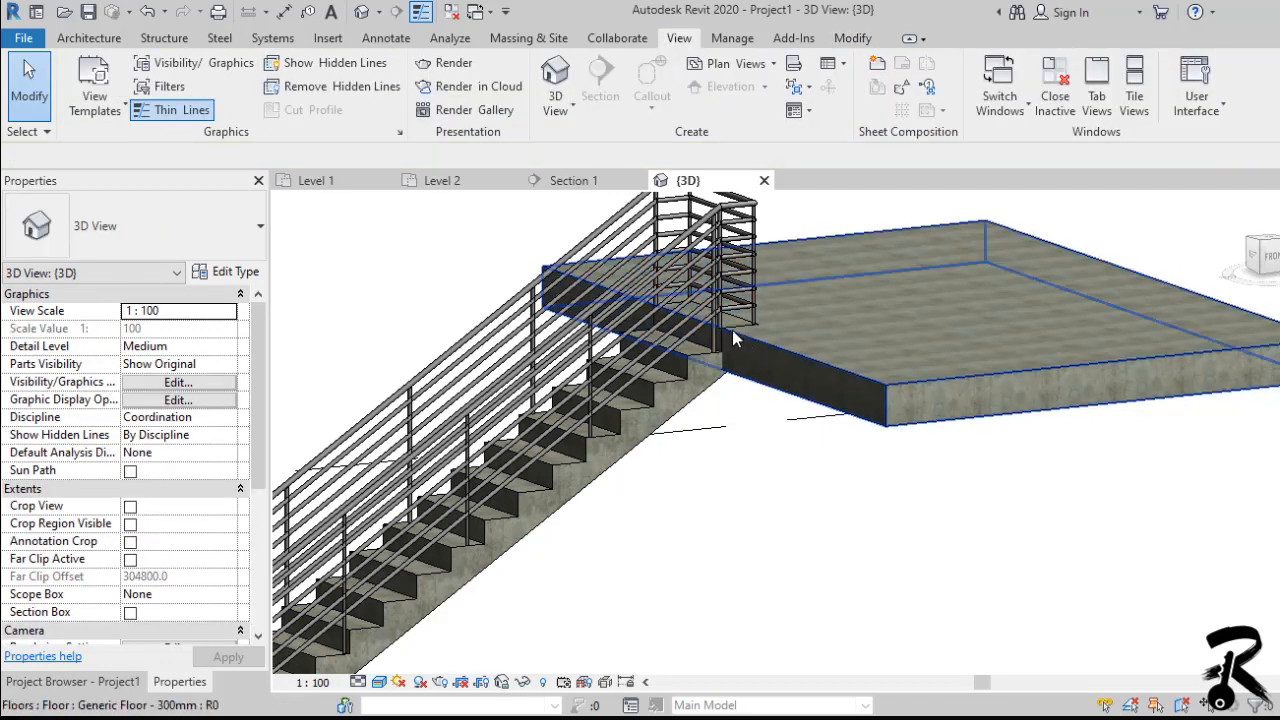
left_click(440, 180)
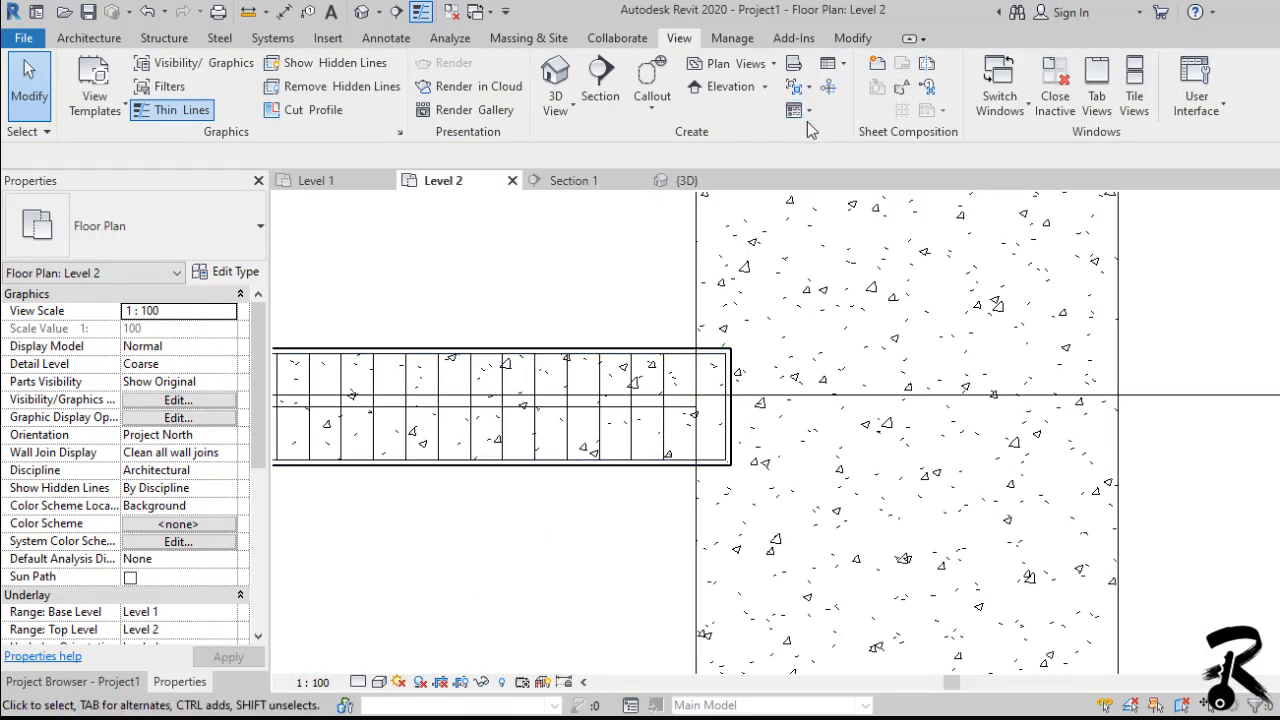
left_click(660, 360)
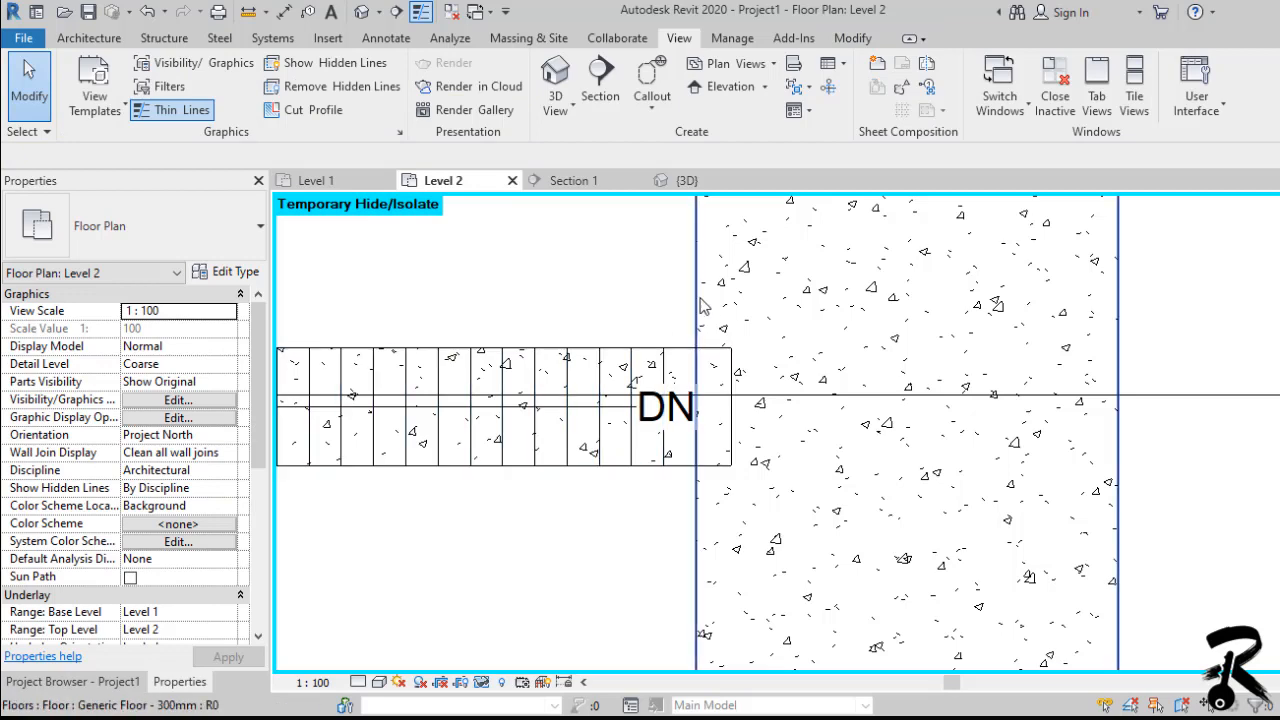
Step: Edit the Level 2 slab boundary to notch around the landing and save it (18.06 m²)
left_click(900, 400)
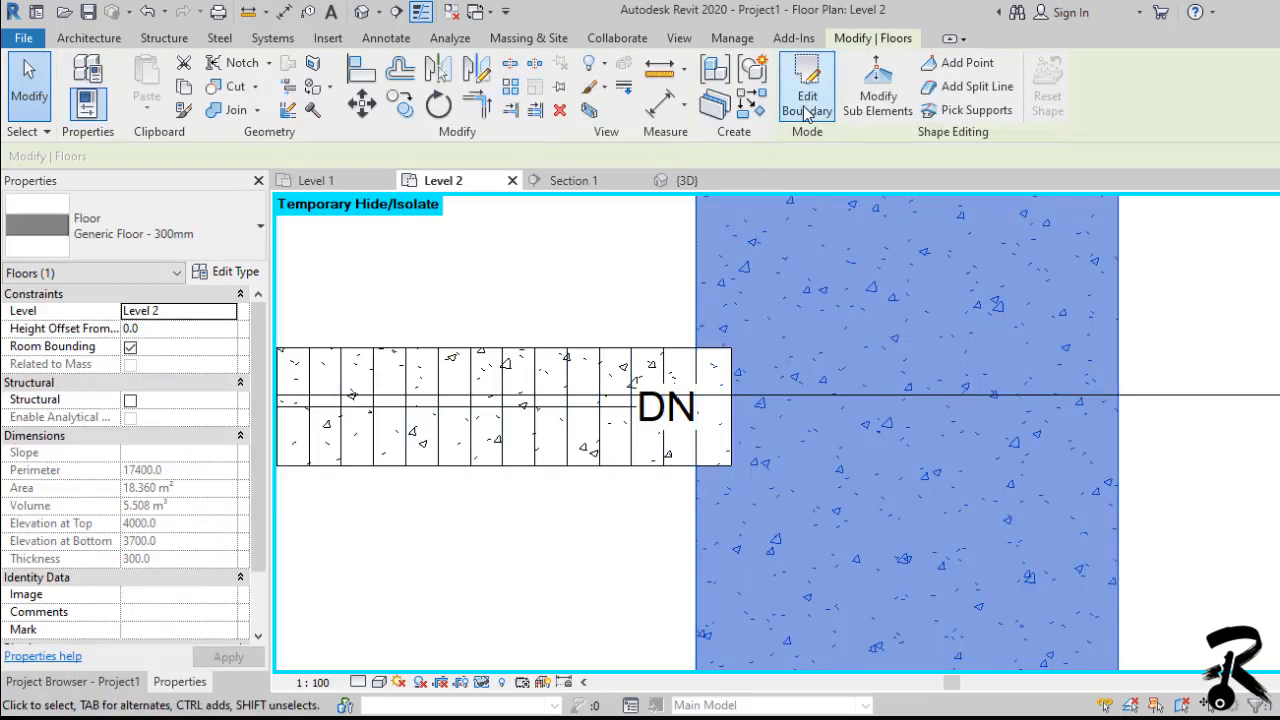
left_click(806, 84)
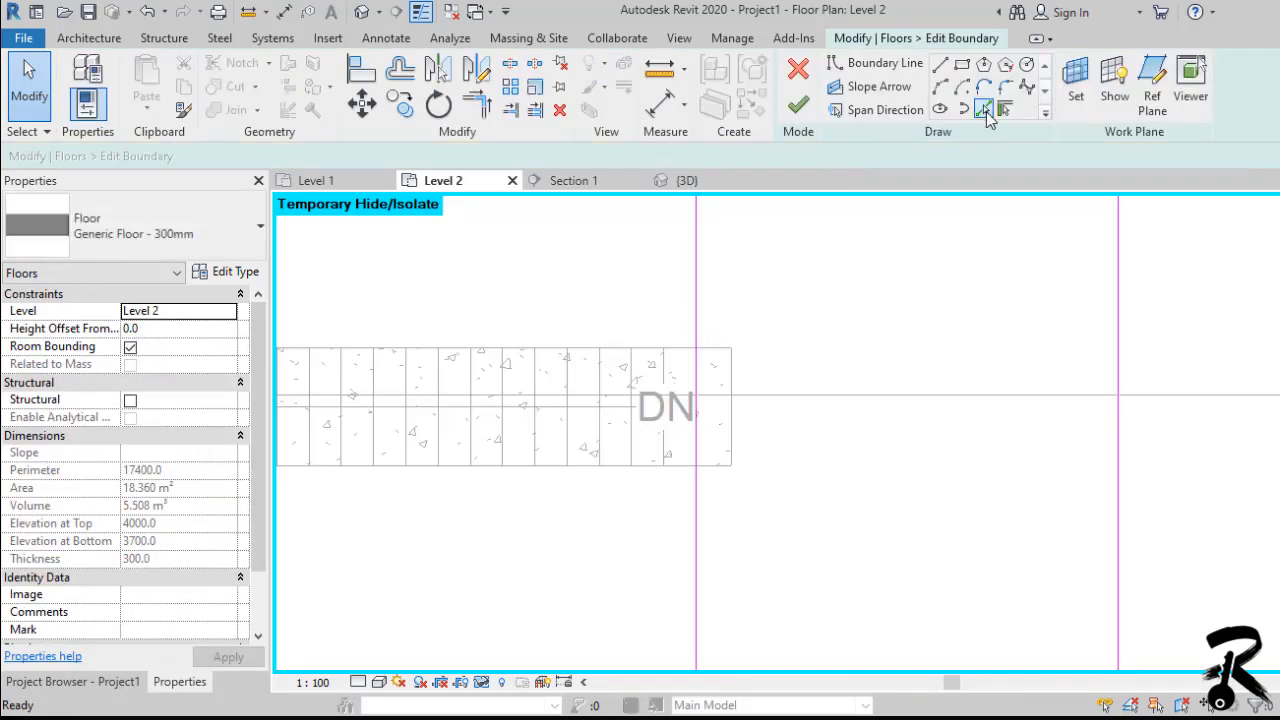
left_click(884, 62)
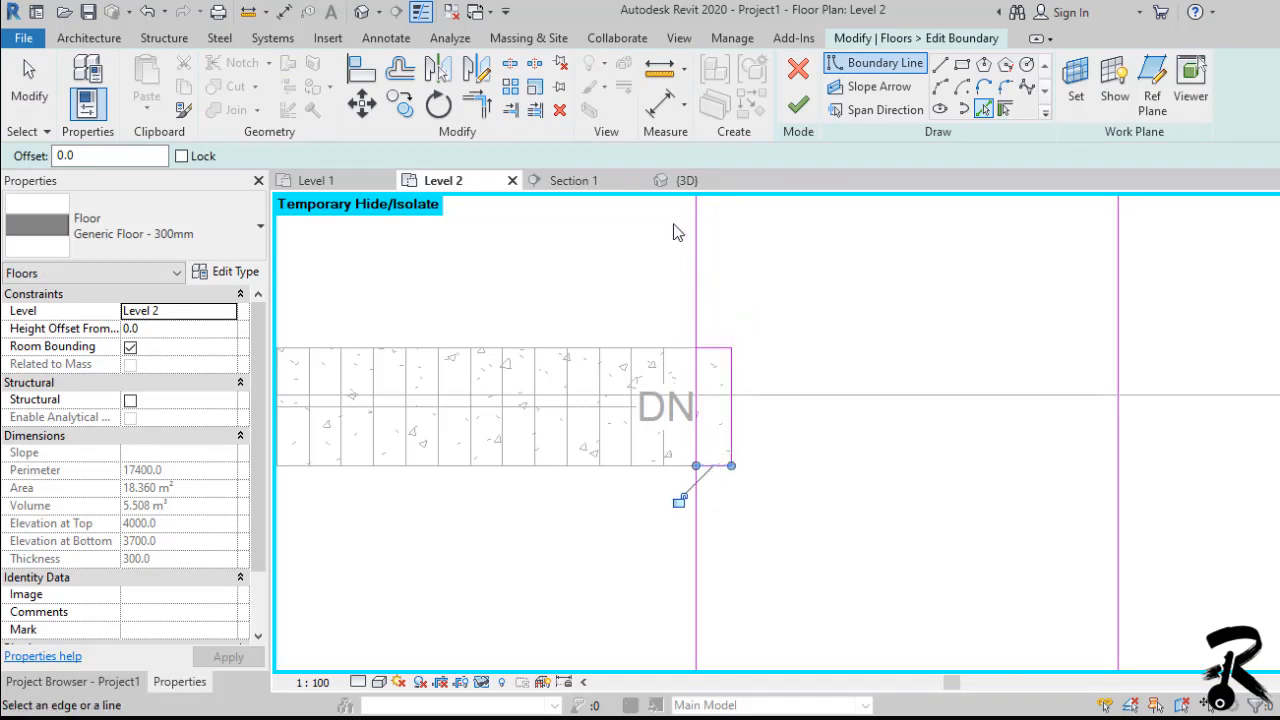
left_click(510, 62)
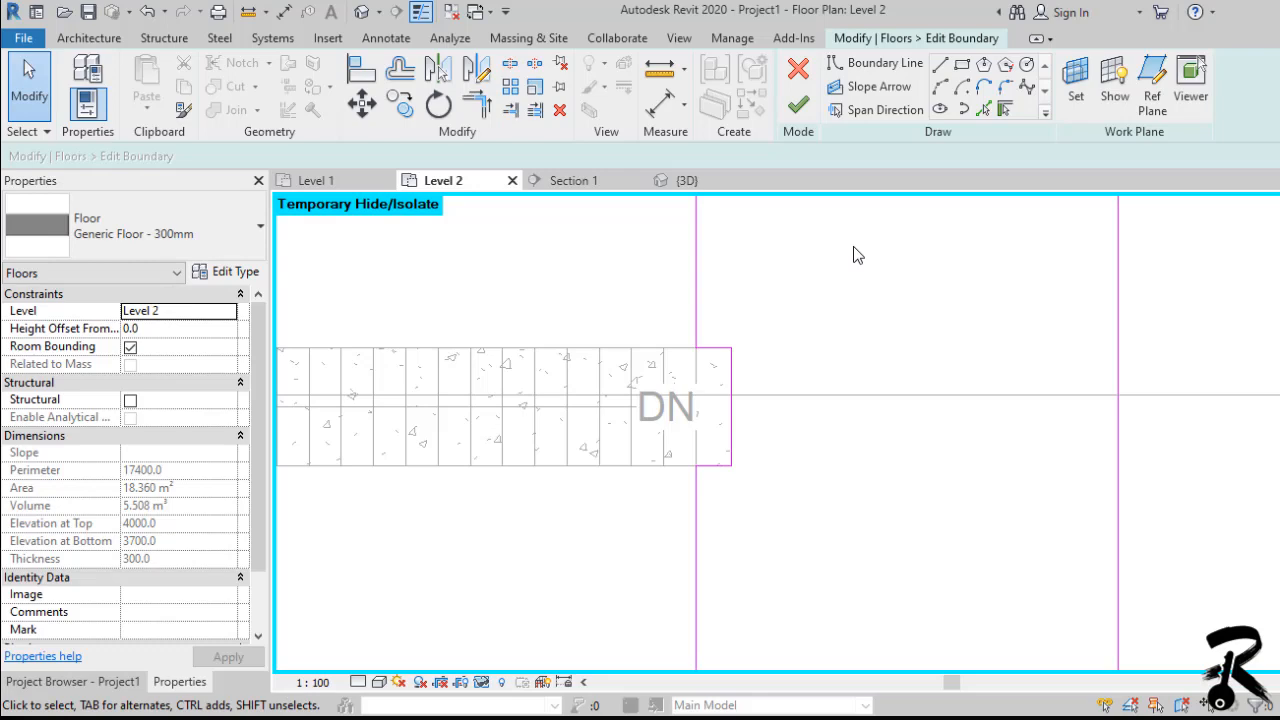
left_click(796, 104)
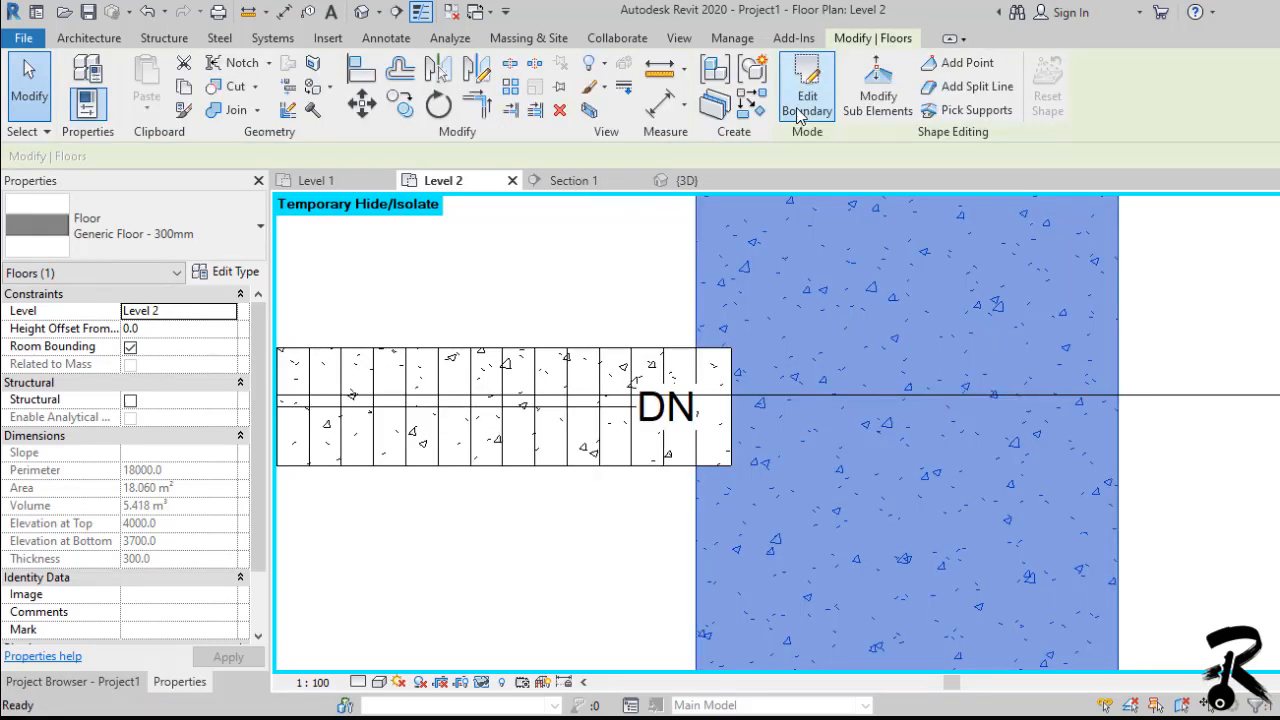
Step: Deselect the slab, review the notched slab in 3D, and return to Level 2
left_click(678, 38)
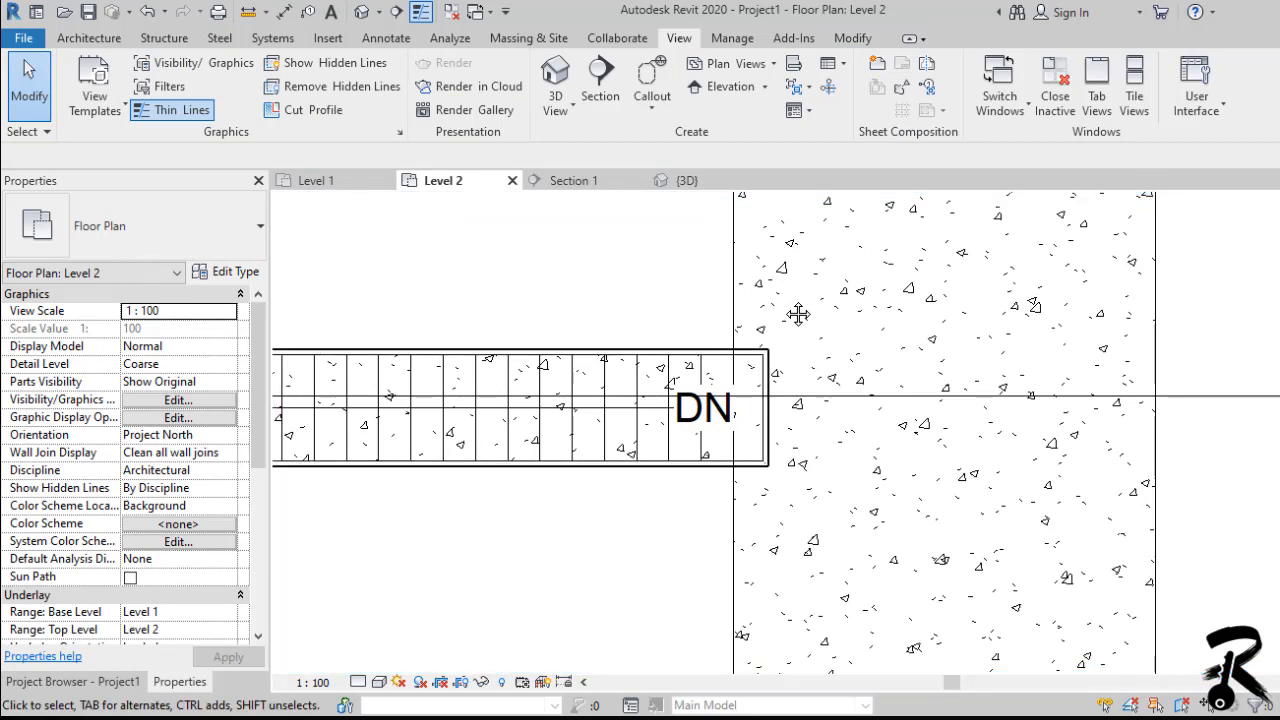
mouse_move(378, 38)
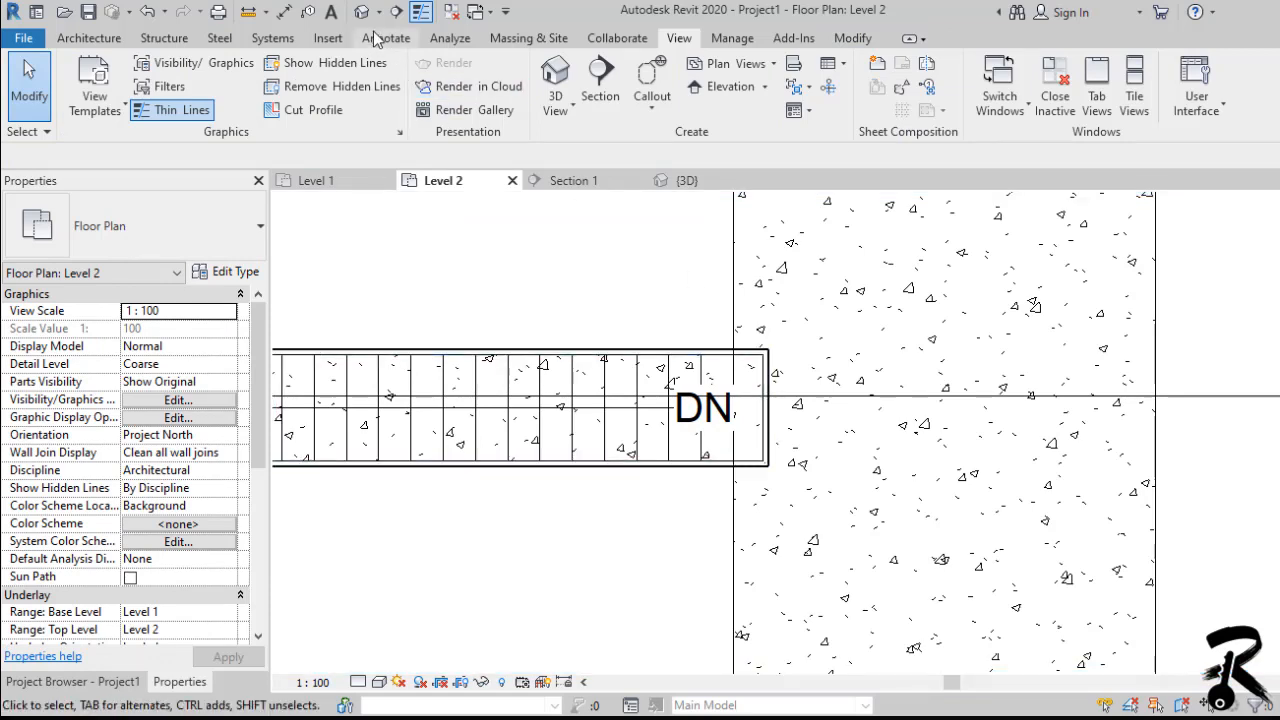
left_click(688, 180)
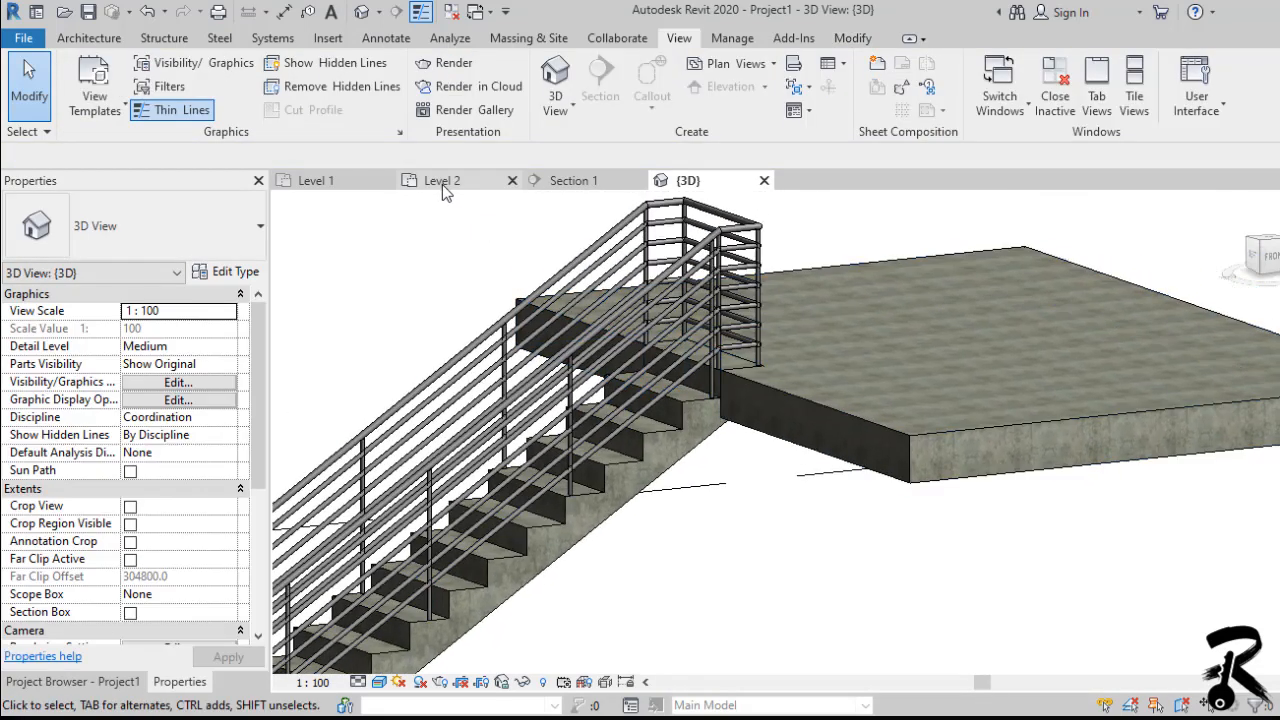
left_click(442, 180)
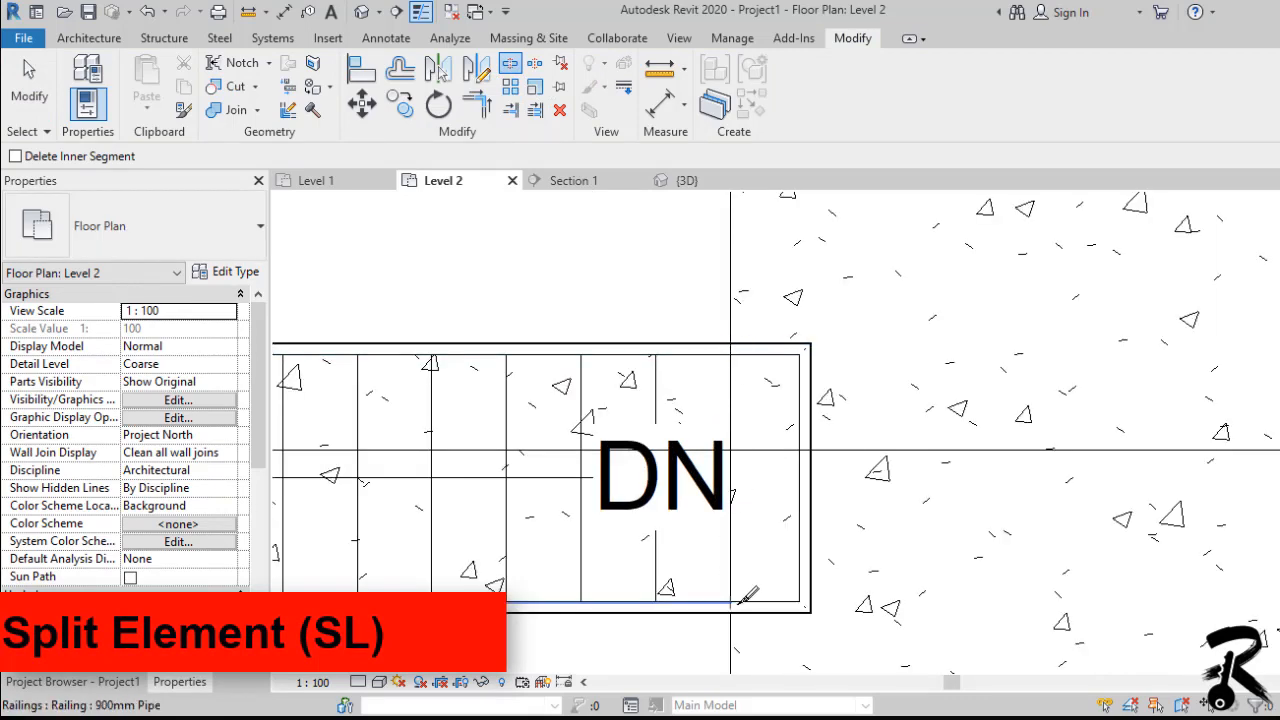
Step: Split the railing at the slab edge, delete the leftover piece, and inspect it in 3D
left_click(770, 600)
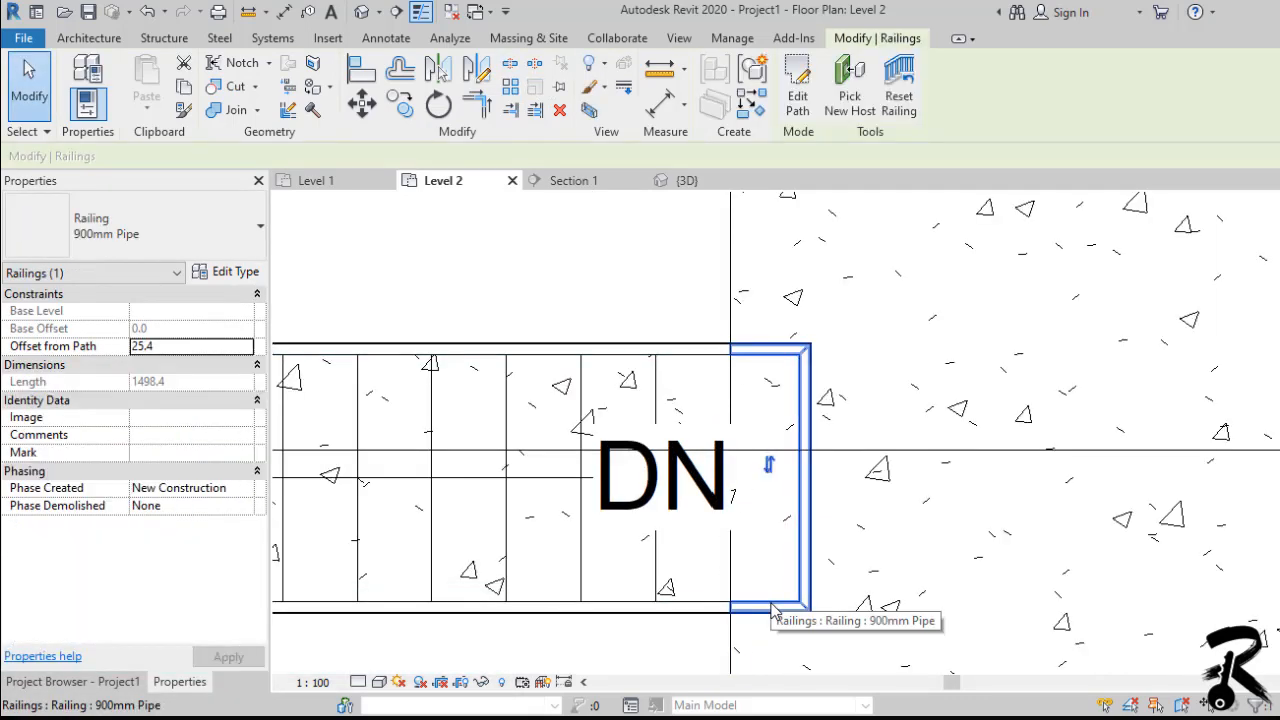
left_click(778, 612)
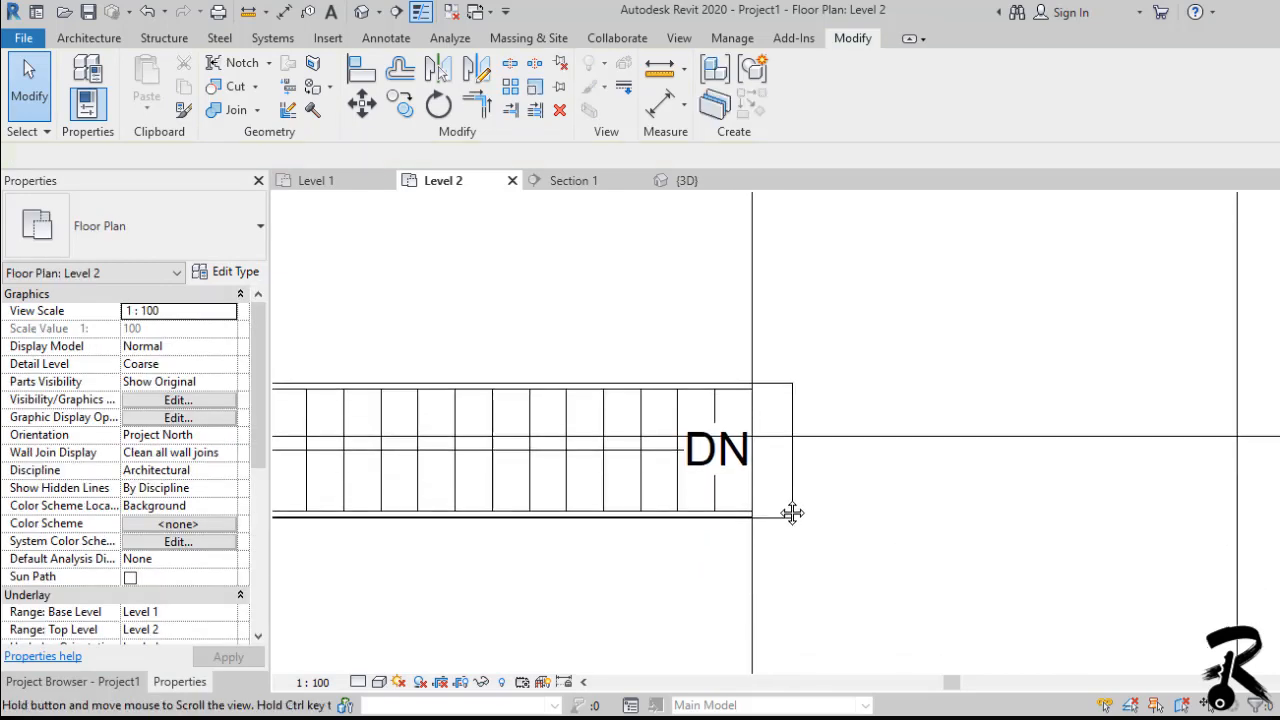
mouse_move(360, 12)
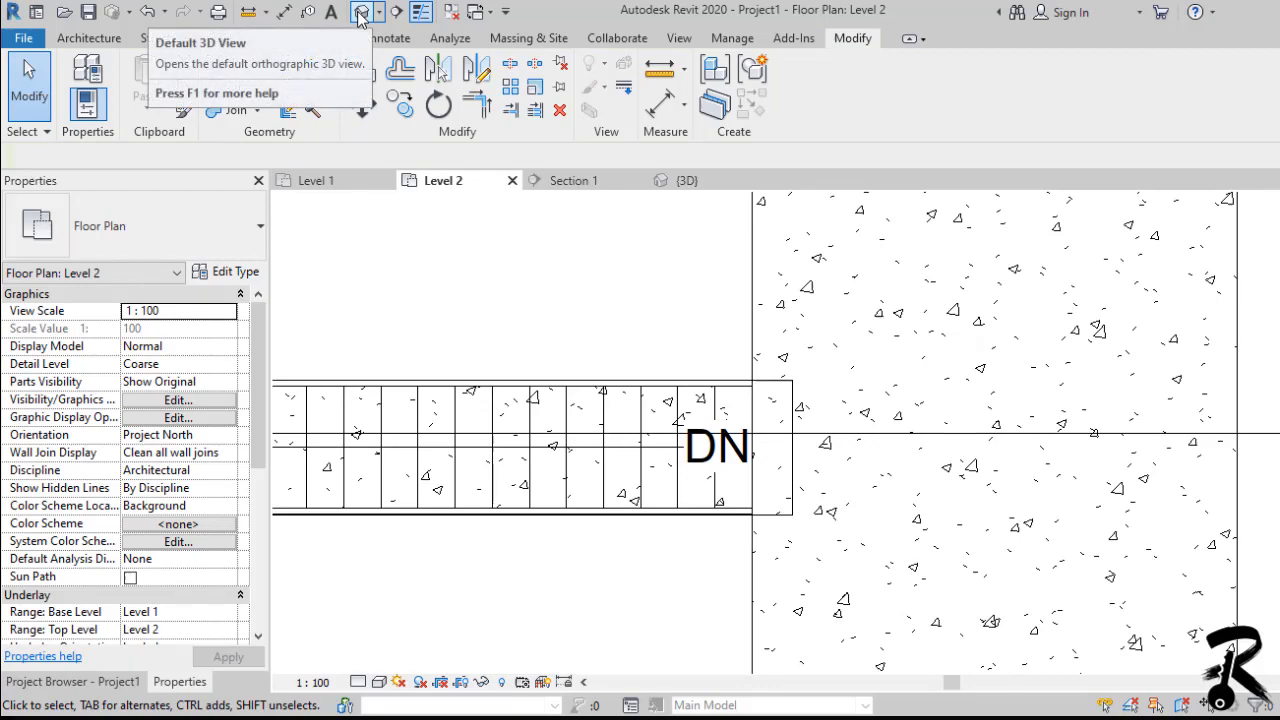
left_click(368, 12)
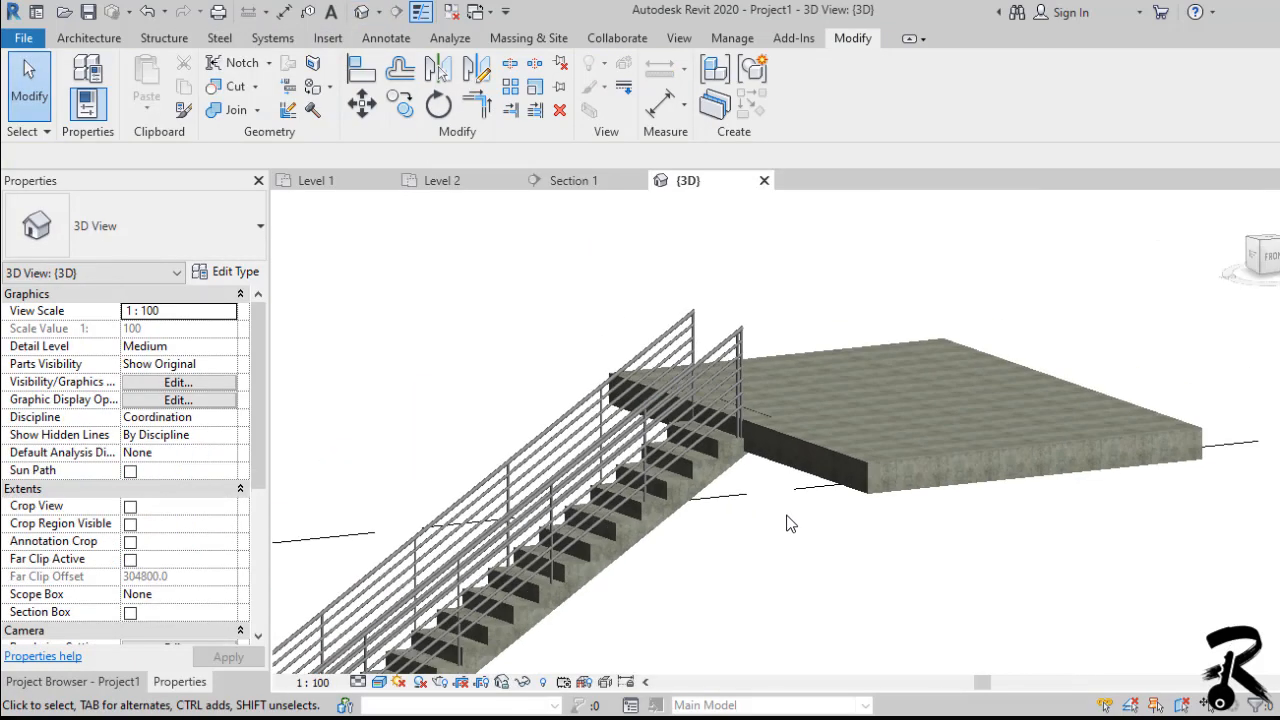
left_click_drag(790, 520, 688, 514)
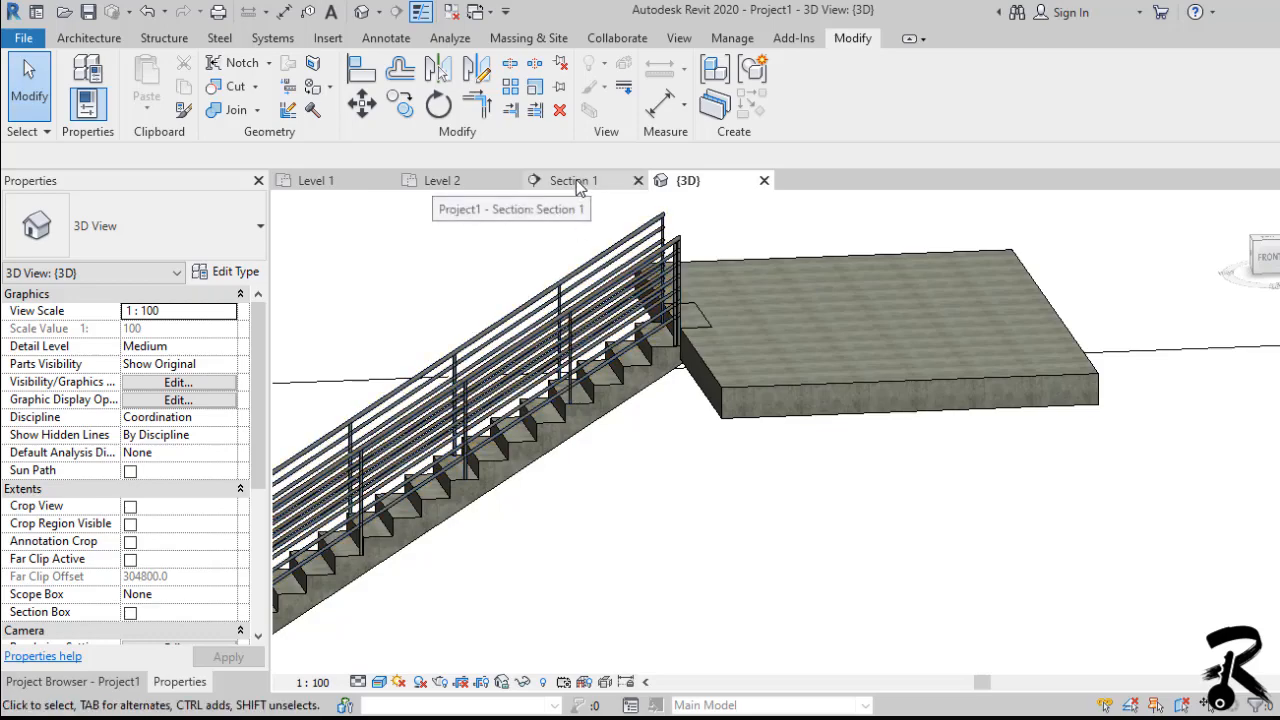
Step: In Section 1, use Linework with <Invisible lines> on the landing-slab joint line
left_click(570, 180)
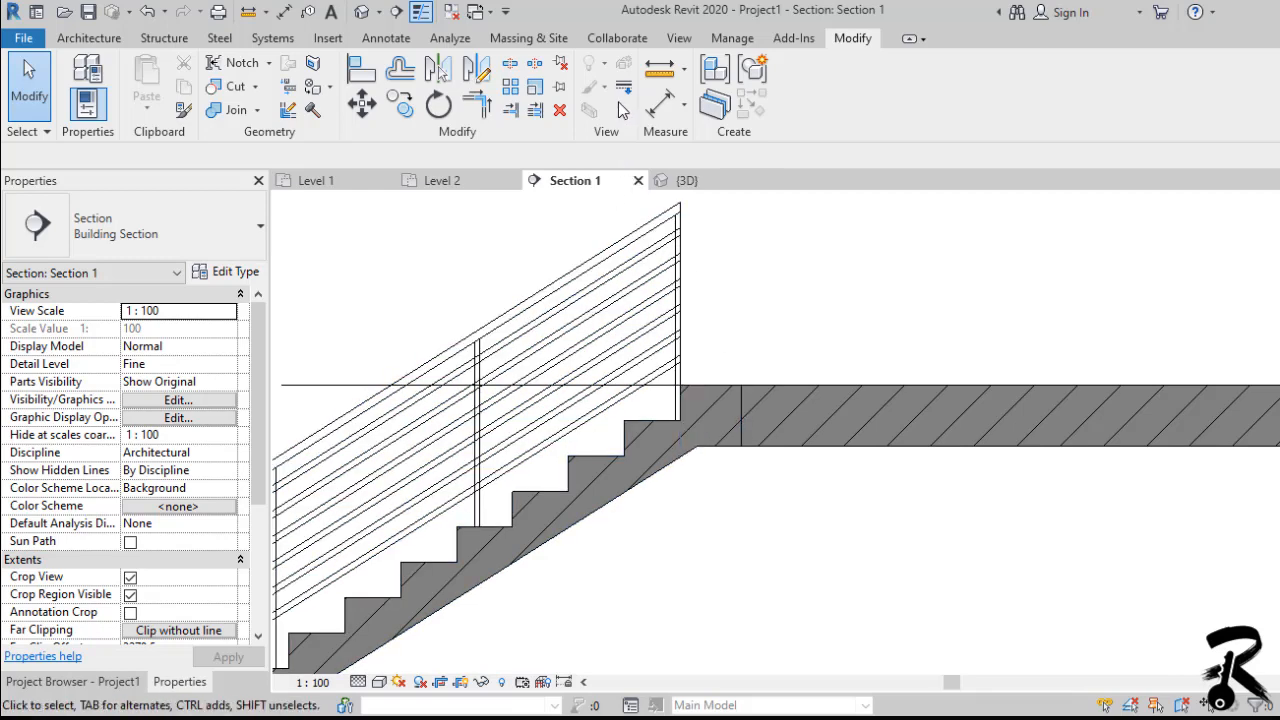
left_click(624, 88)
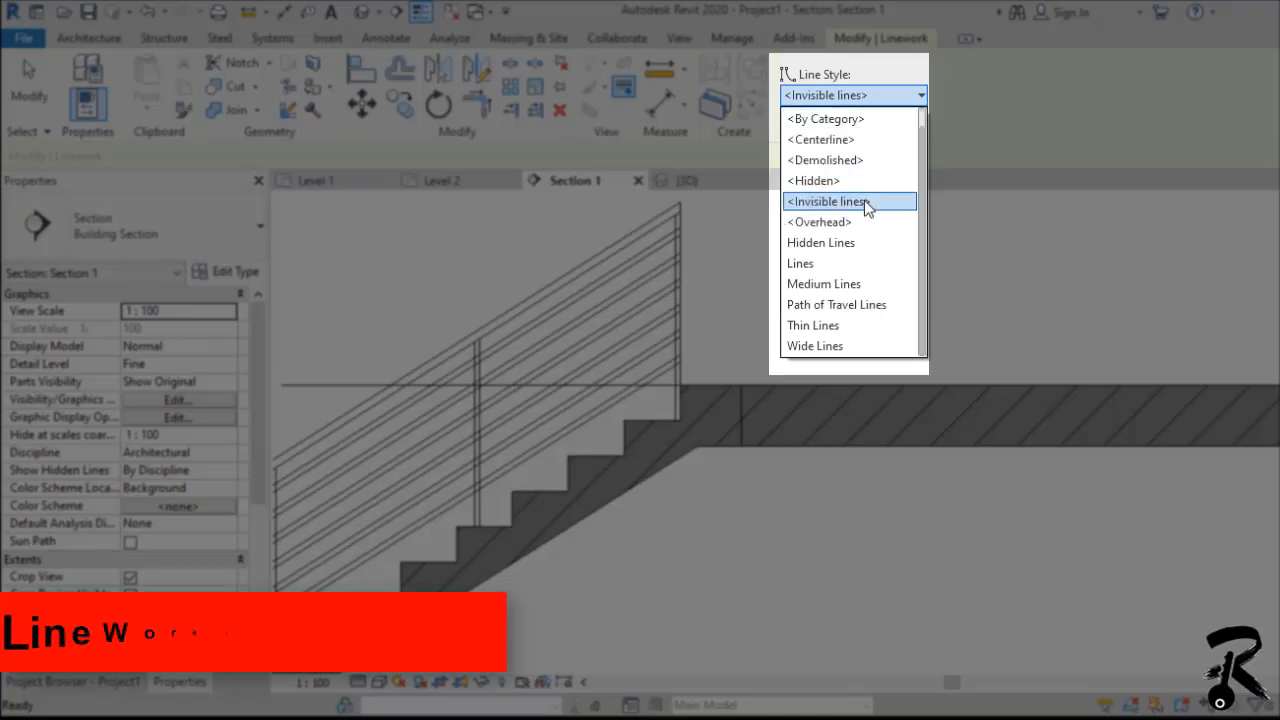
left_click(826, 200)
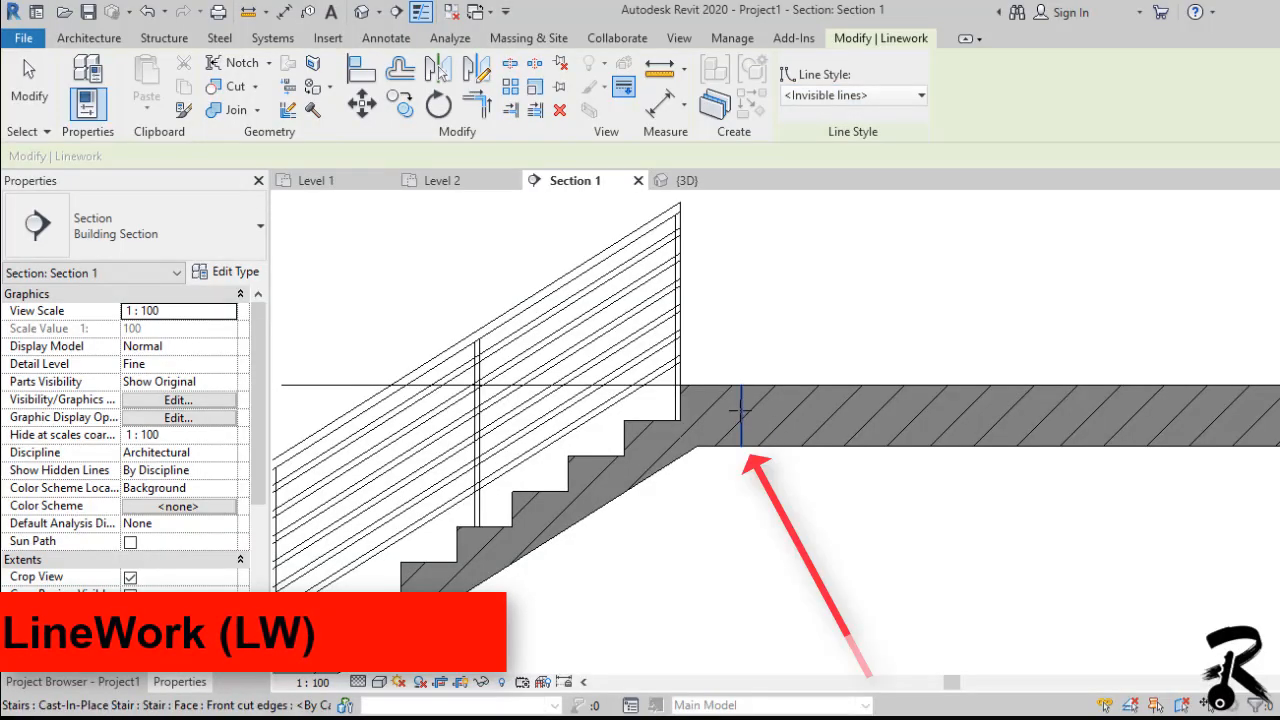